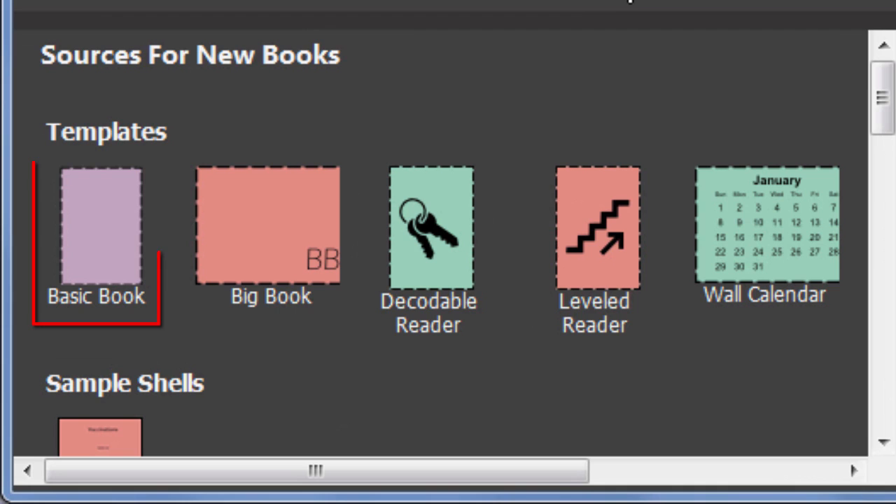
# Step: Choose the Basic Book template and make a new book from this source
pyautogui.click(95, 224)
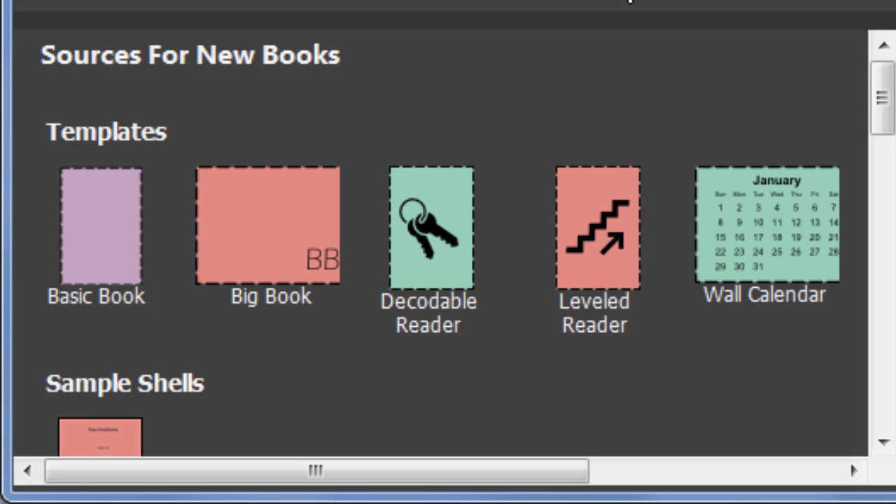
pyautogui.click(763, 238)
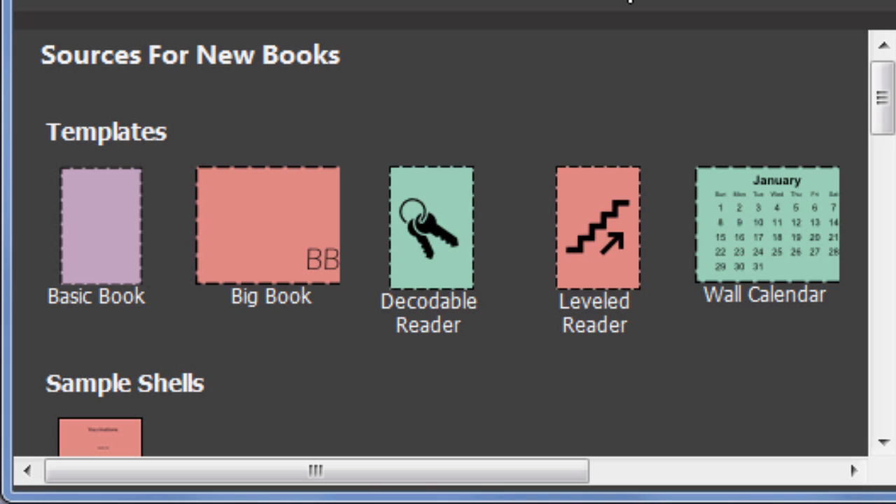
pyautogui.click(98, 224)
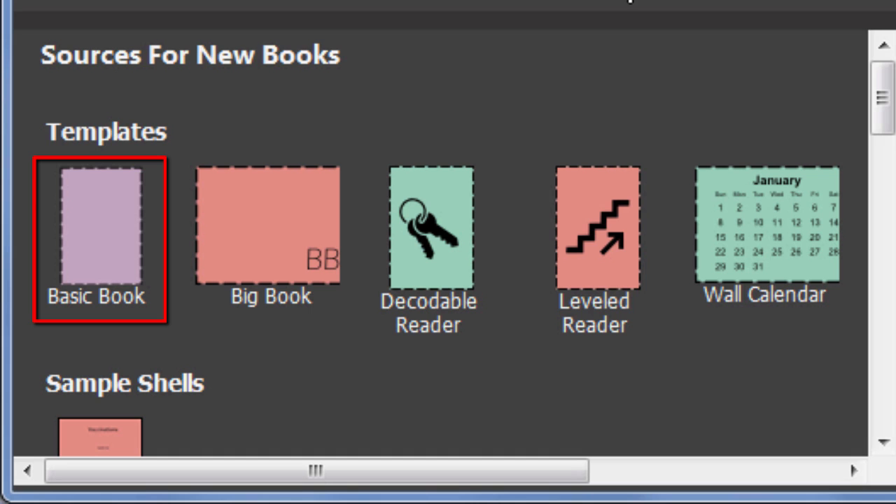
pyautogui.moveTo(112, 217)
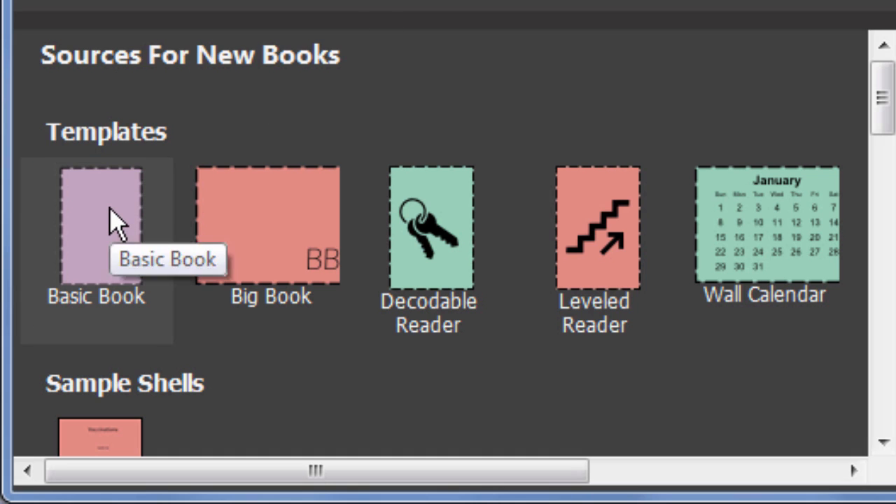
pyautogui.click(101, 224)
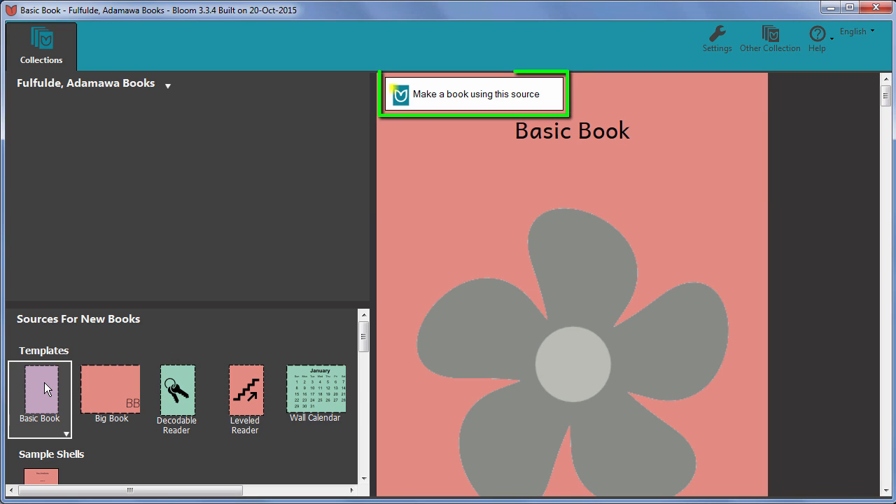
pyautogui.moveTo(121, 335)
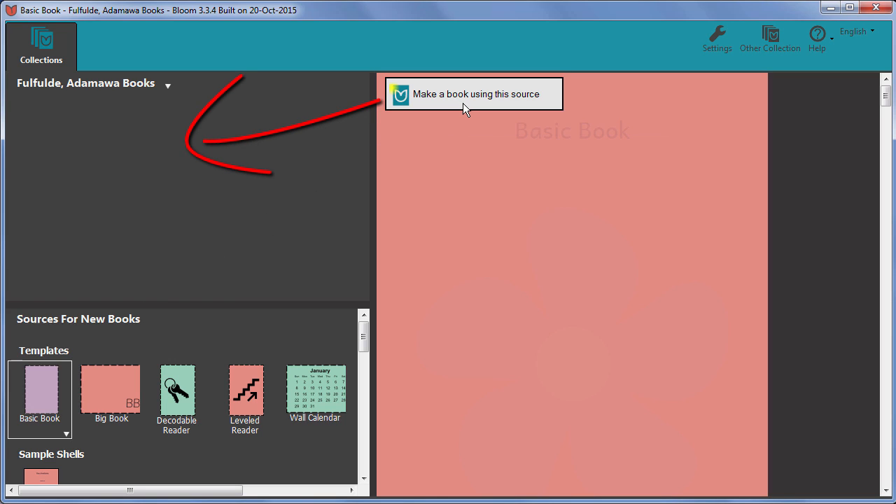
pyautogui.click(473, 93)
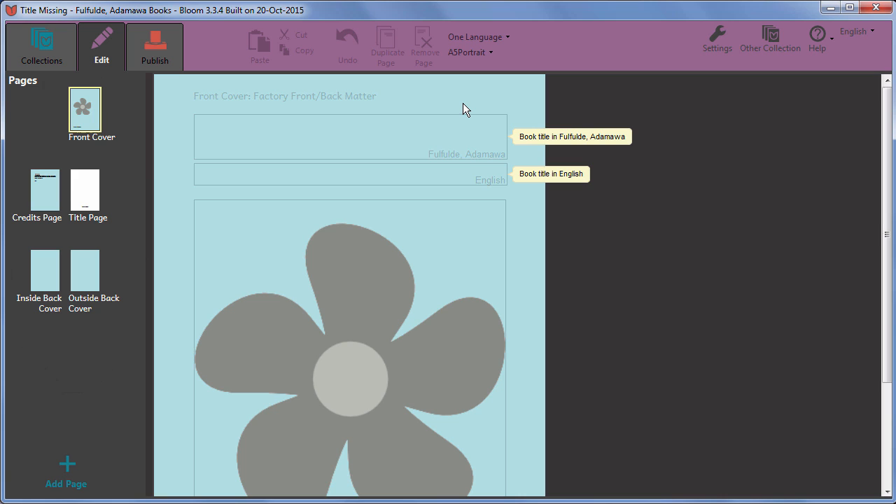
pyautogui.click(91, 110)
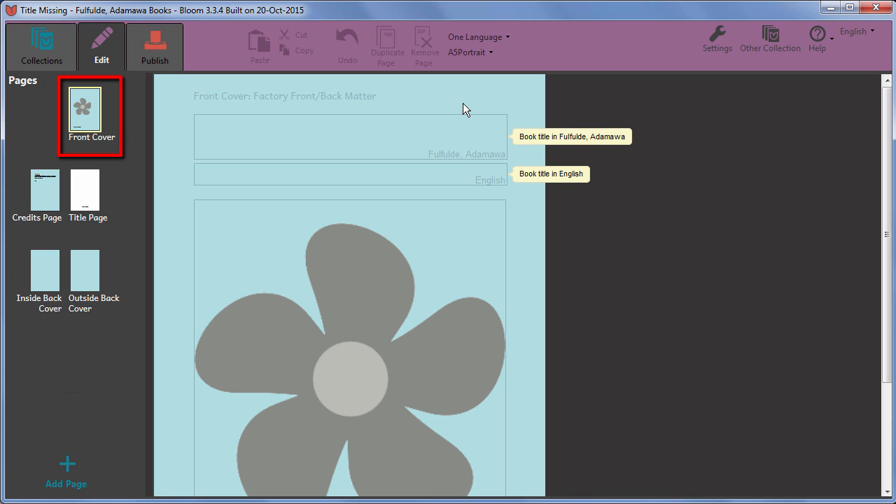
pyautogui.click(44, 190)
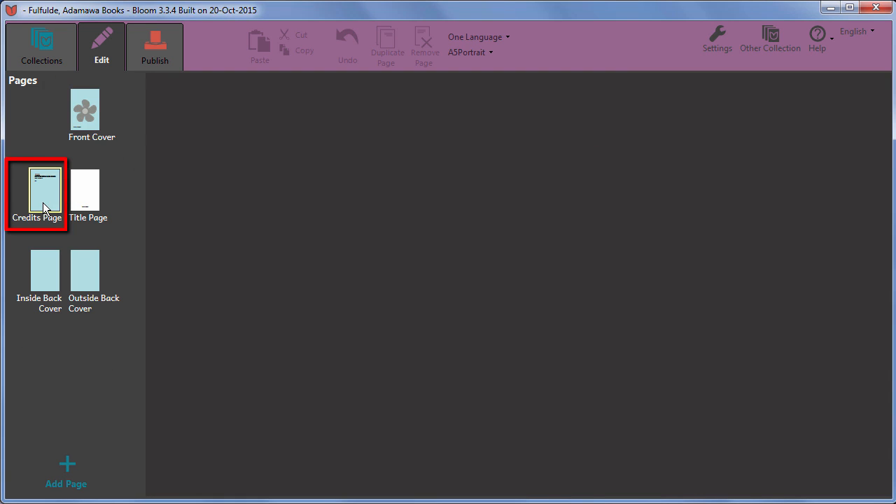
pyautogui.click(45, 189)
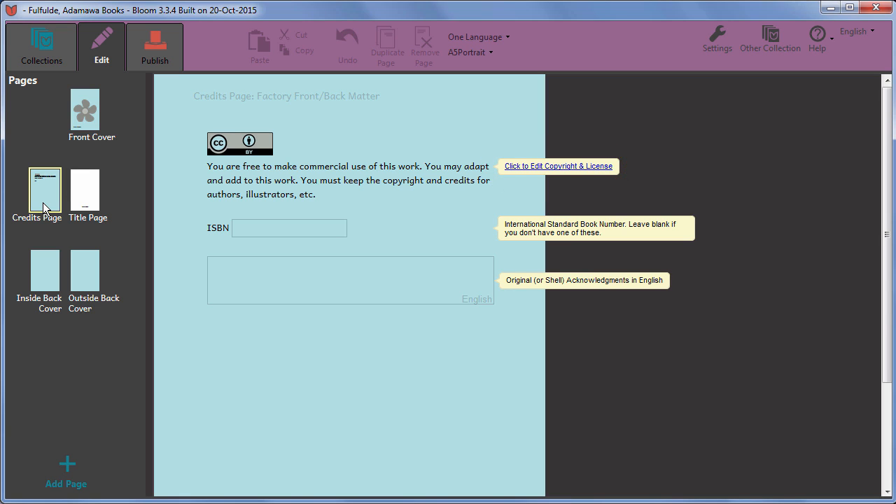
pyautogui.click(87, 189)
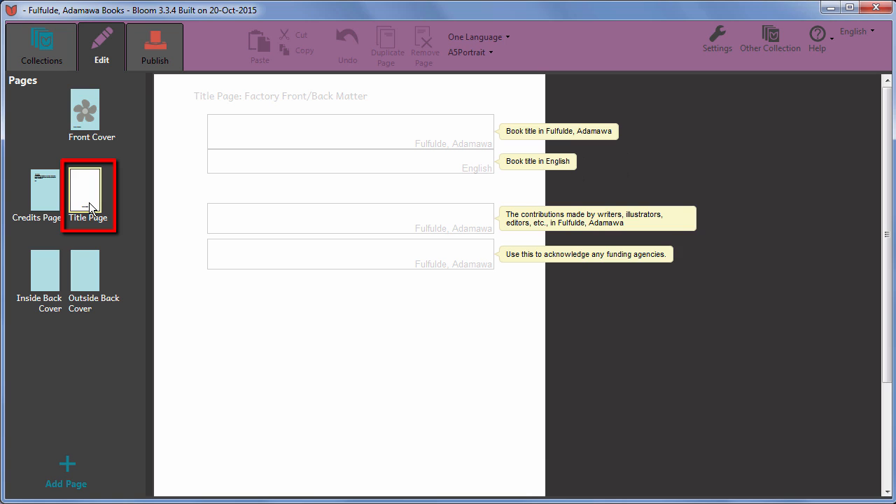
pyautogui.click(84, 269)
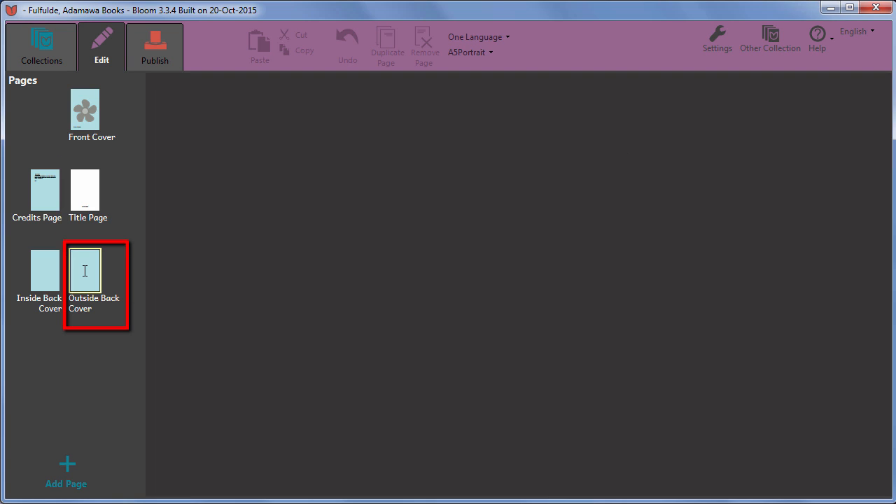
pyautogui.click(84, 269)
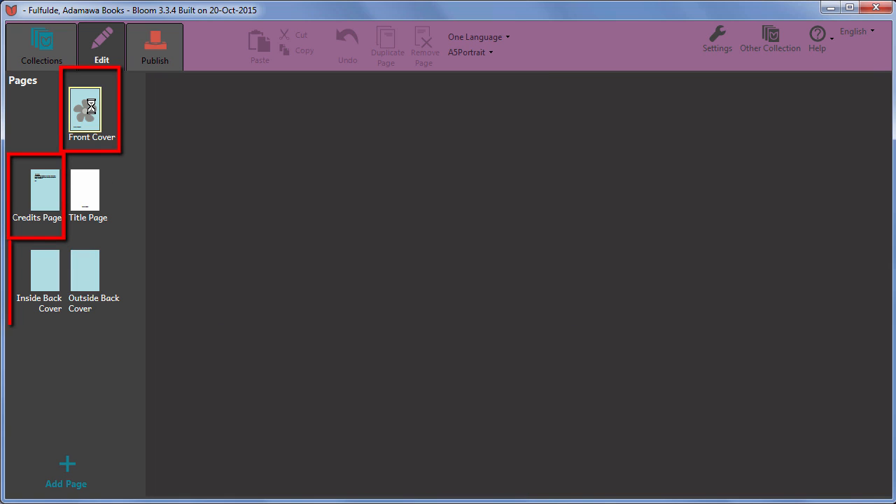
pyautogui.click(91, 109)
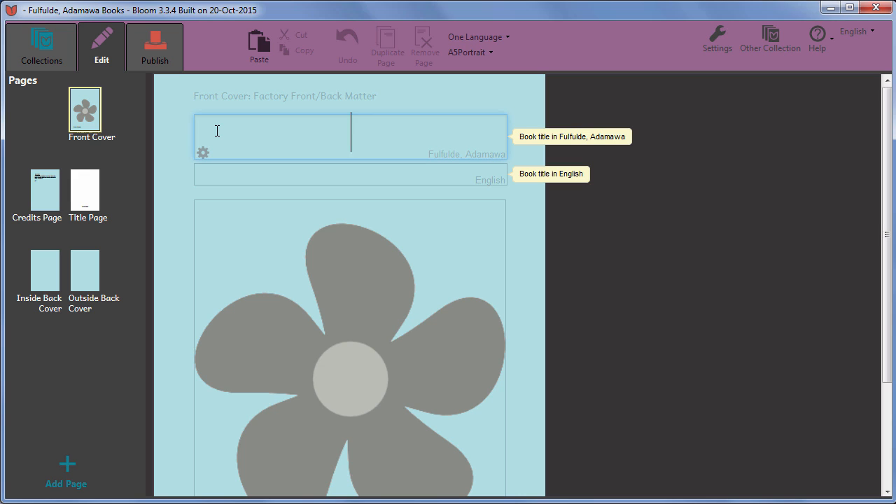
# Step: Enter the Fulfulde title 'Defugo be Inna' on the cover and view it on the title page
pyautogui.write('Defugo be Inn')
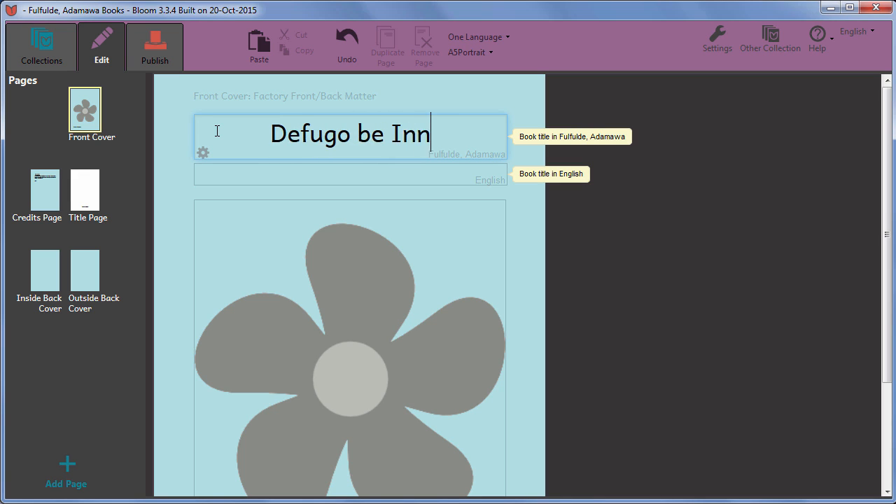
pyautogui.write('a')
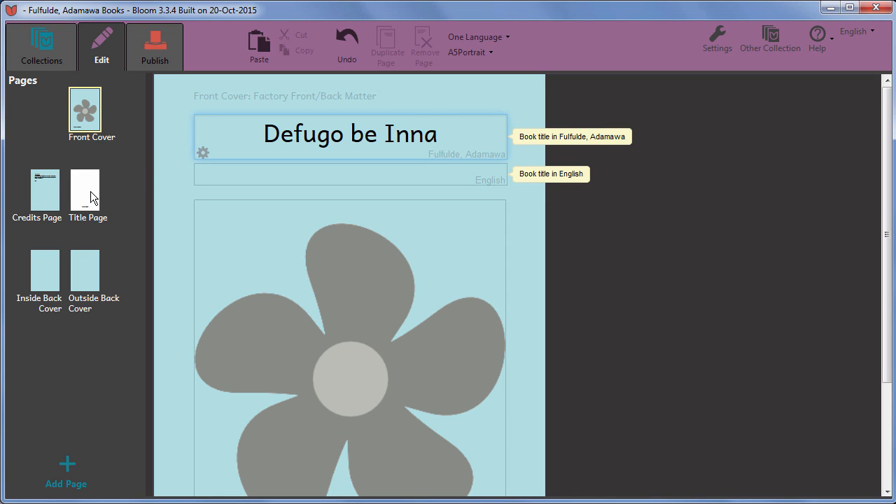
pyautogui.click(84, 183)
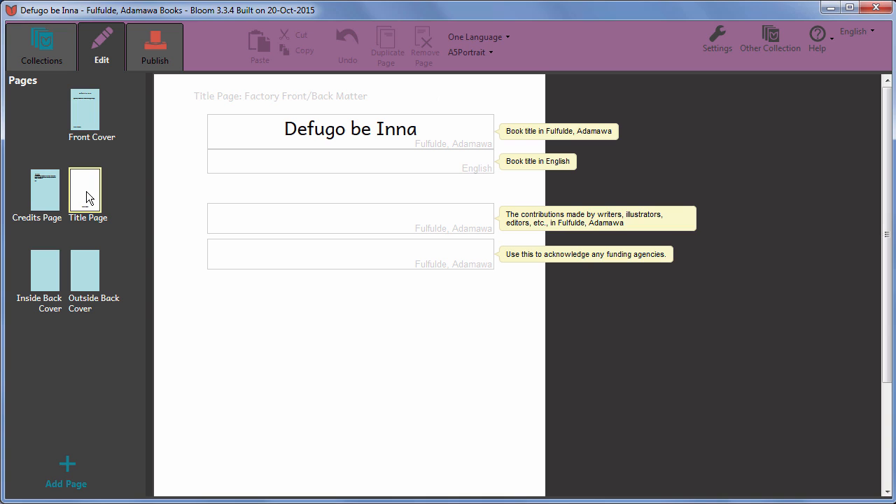
# Step: Insert an 'e' to make the title 'Defugo bee Inna', then return to the front cover
pyautogui.click(350, 129)
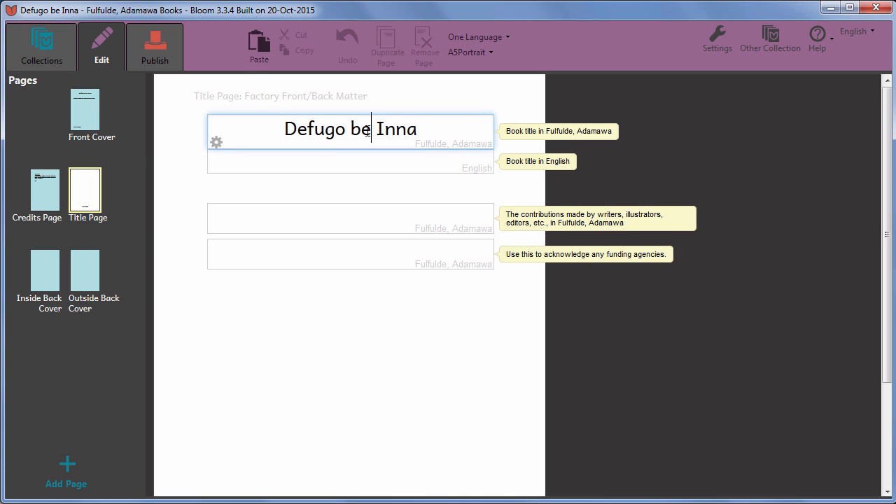
pyautogui.write('e')
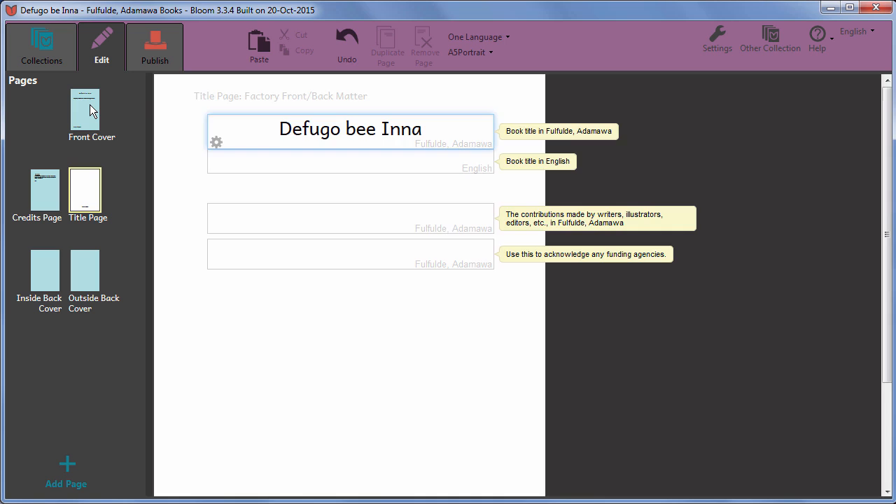
pyautogui.click(84, 109)
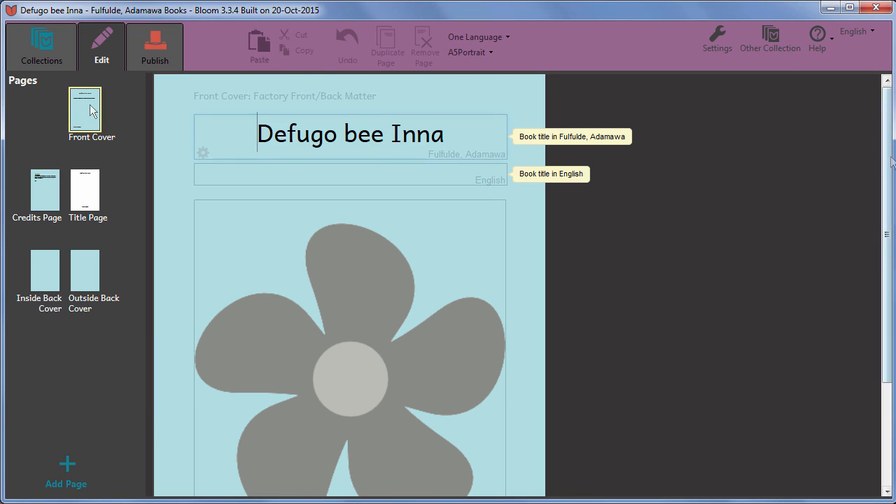
pyautogui.scroll(-3)
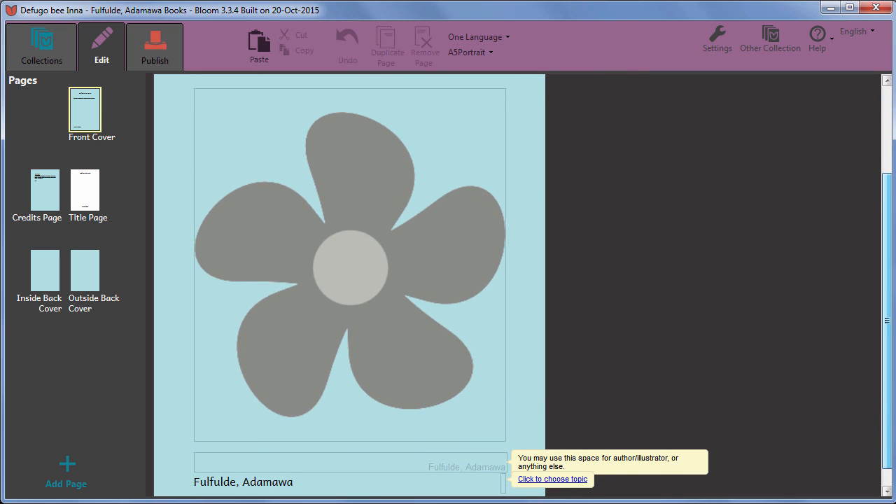
# Step: Select the cover's flower image and choose to change the picture
pyautogui.click(350, 266)
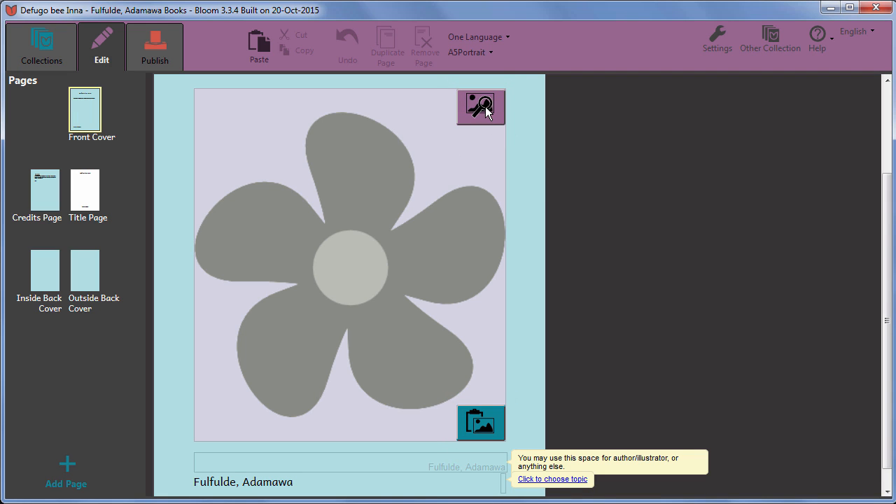
pyautogui.click(481, 106)
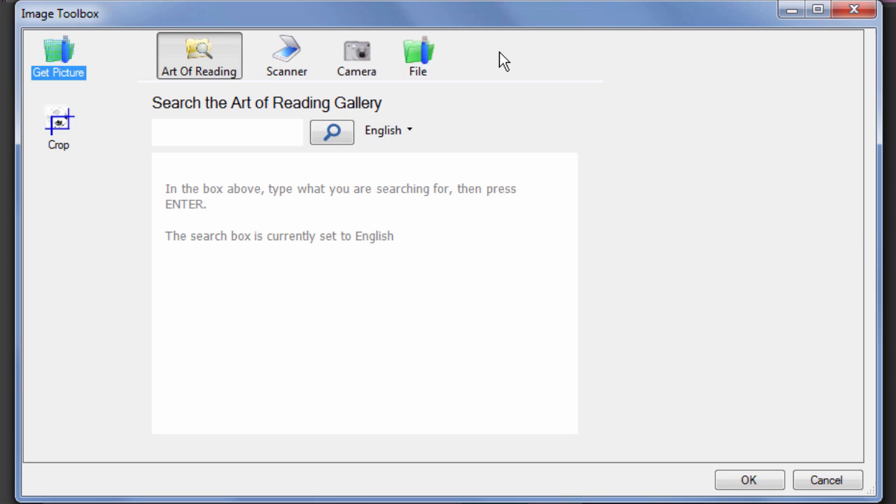
# Step: Search the Art Of Reading gallery for 'cooking' and scroll through the 85 matches
pyautogui.click(226, 131)
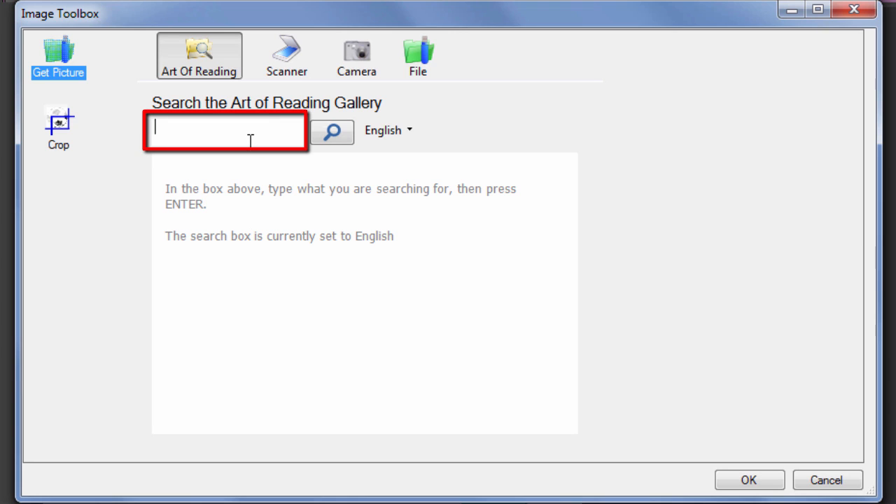
pyautogui.write('cooking')
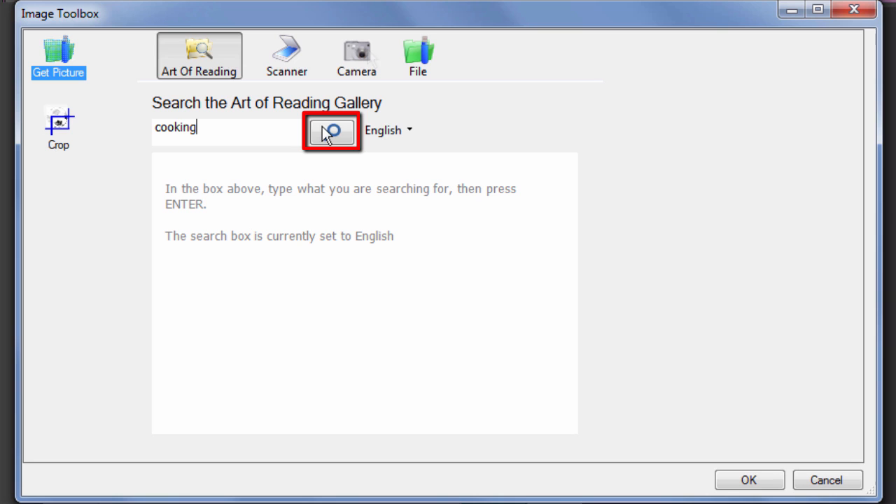
pyautogui.click(330, 132)
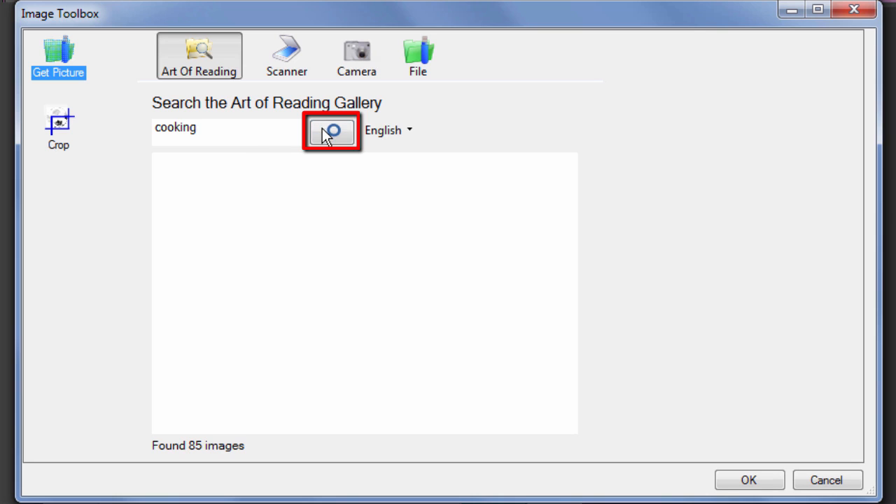
pyautogui.click(331, 132)
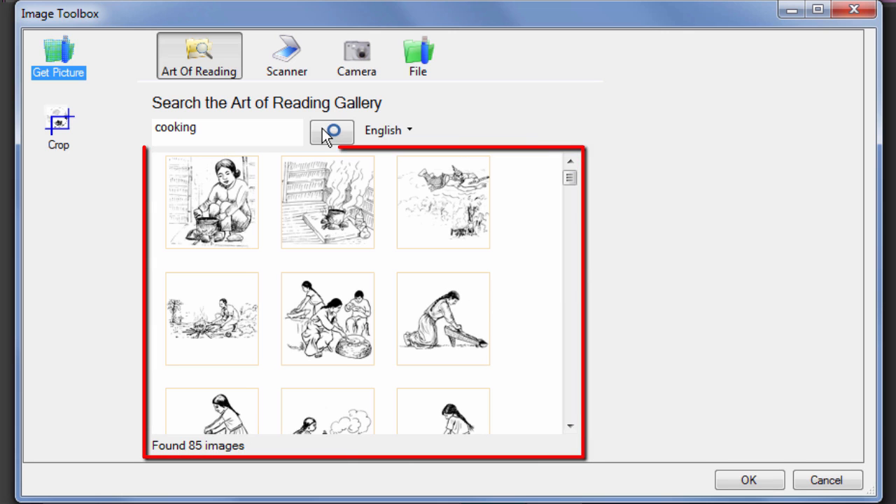
pyautogui.scroll(-3)
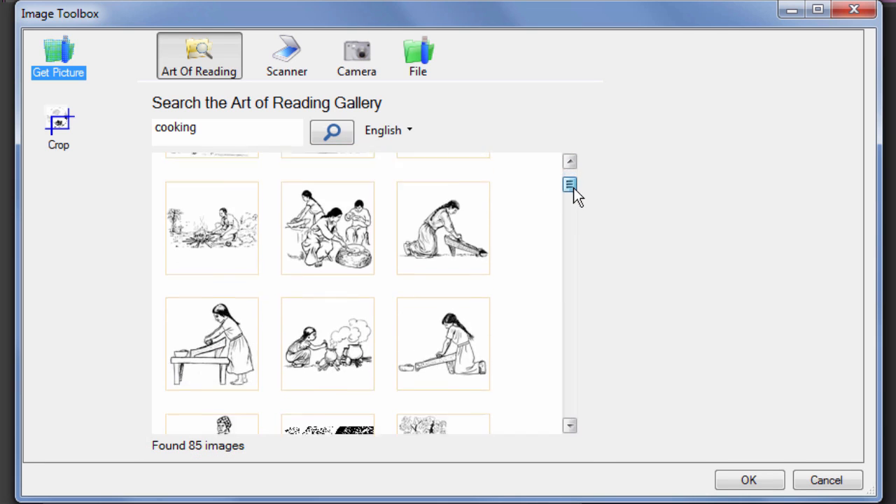
pyautogui.scroll(-3)
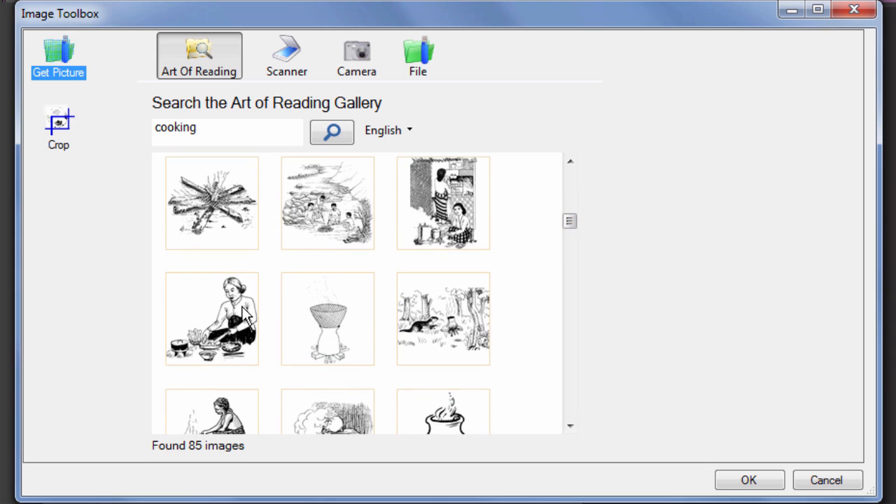
# Step: Switch the gallery search language to français and search for 'cuisin'
pyautogui.click(211, 320)
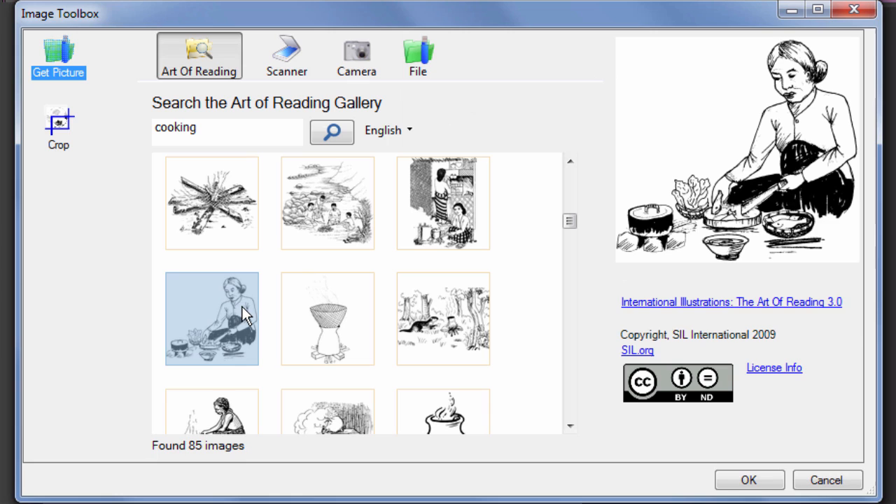
pyautogui.moveTo(388, 131)
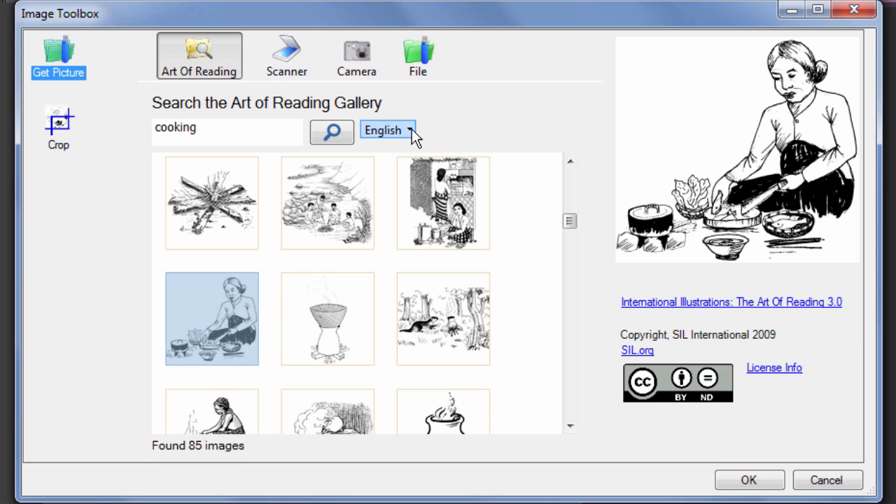
pyautogui.click(387, 132)
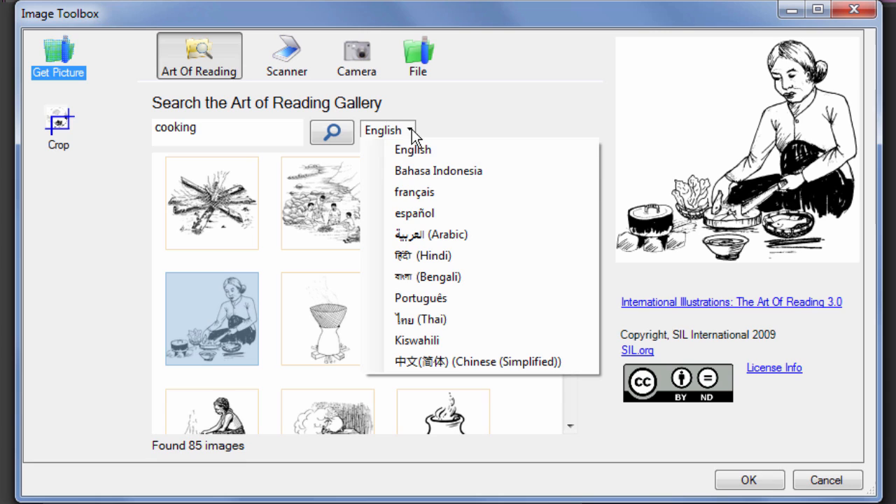
pyautogui.click(415, 192)
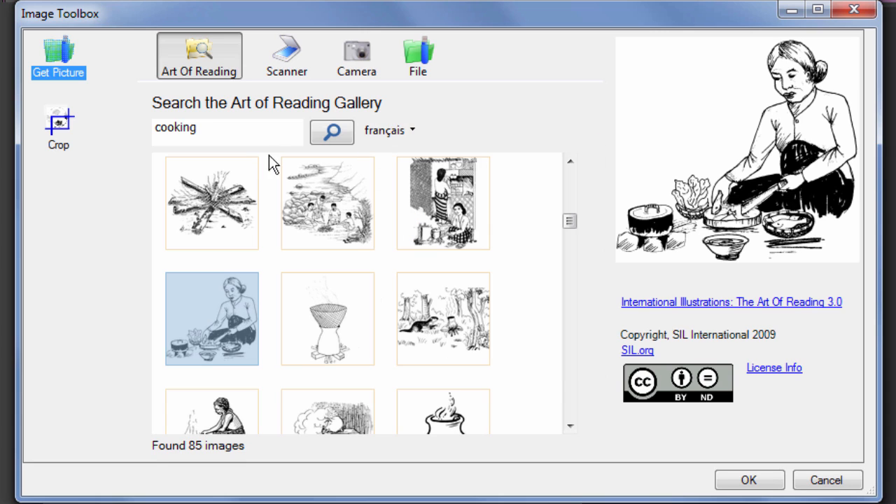
pyautogui.write('c')
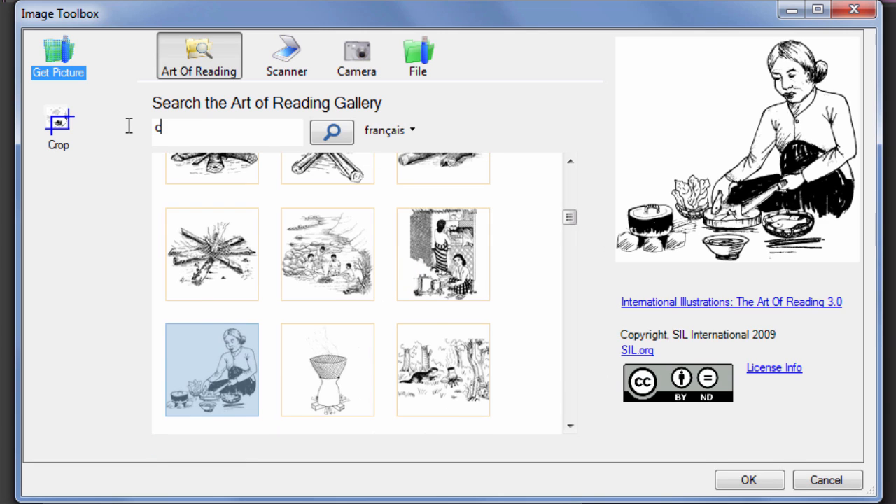
pyautogui.write('uisin')
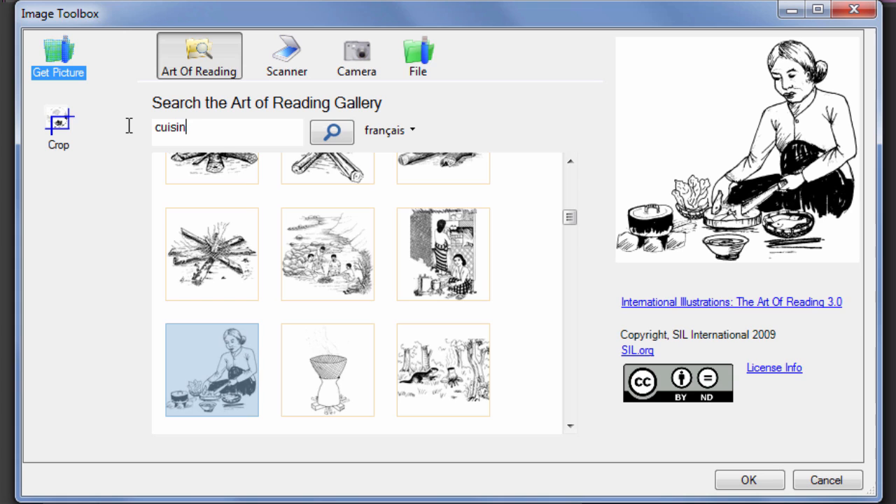
pyautogui.click(330, 132)
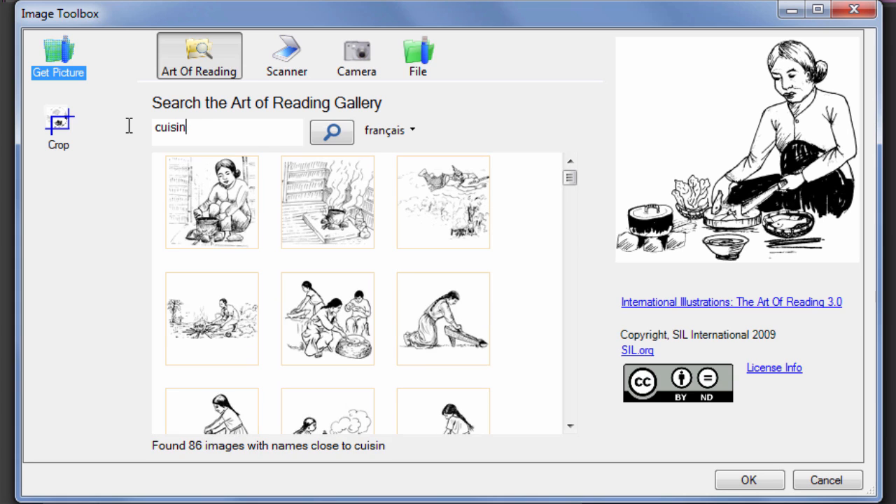
pyautogui.moveTo(369, 258)
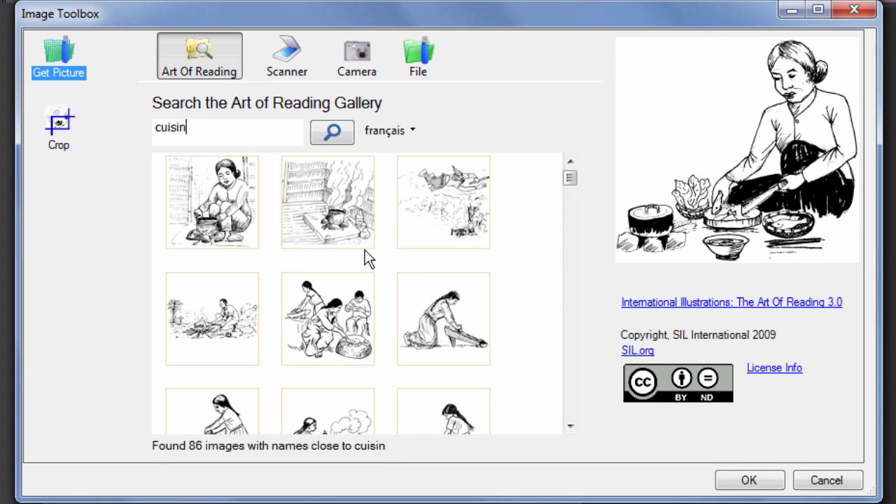
# Step: Choose the drawing of a woman crouching over a cooking pot and accept it for the cover
pyautogui.click(212, 201)
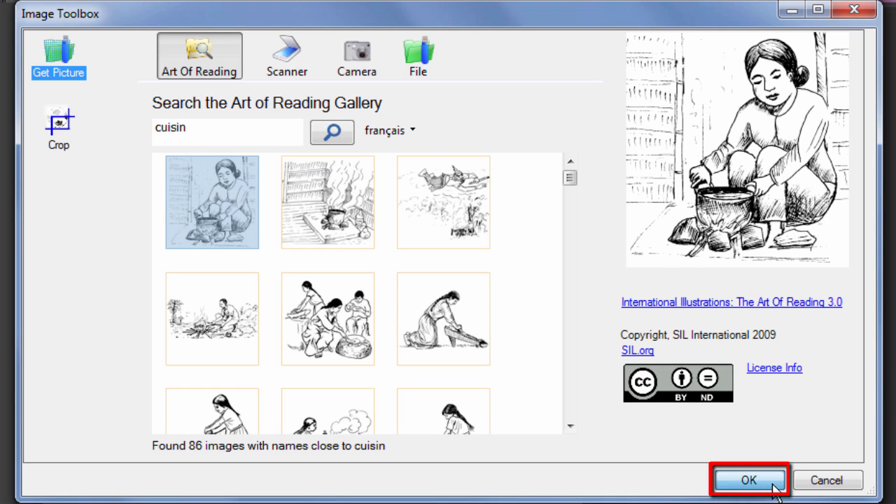
pyautogui.click(748, 480)
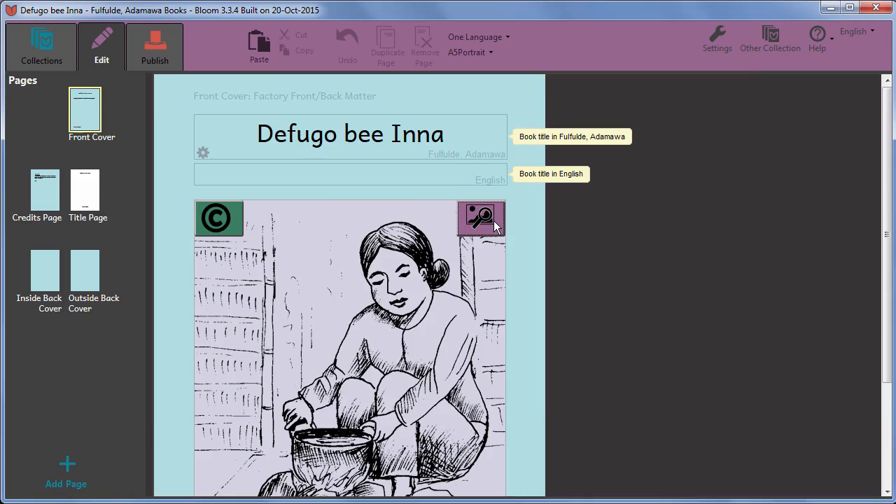
# Step: Confirm the woman-cooking illustration onto the front cover of Defugo bee Inna
pyautogui.click(481, 218)
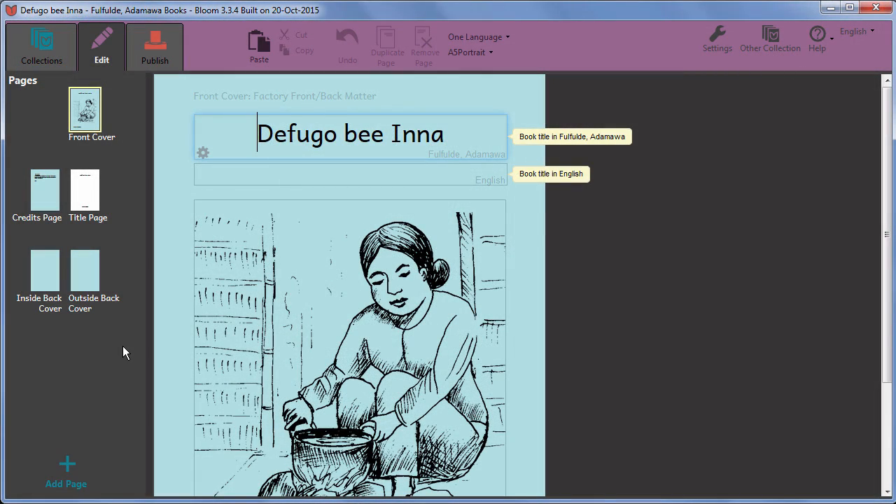
pyautogui.moveTo(66, 465)
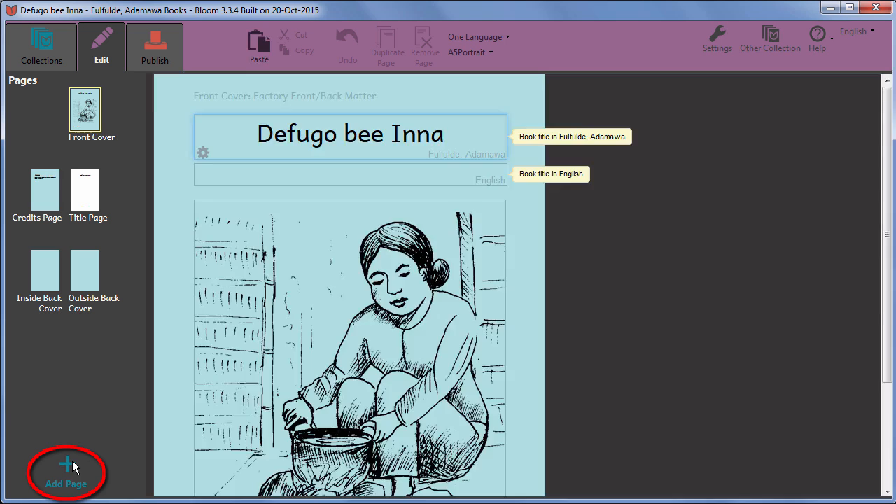
# Step: Start adding a page and preview the Basic Book layouts: Picture on Bottom, Just Text, Picture in Middle, picture-only, Custom
pyautogui.click(64, 464)
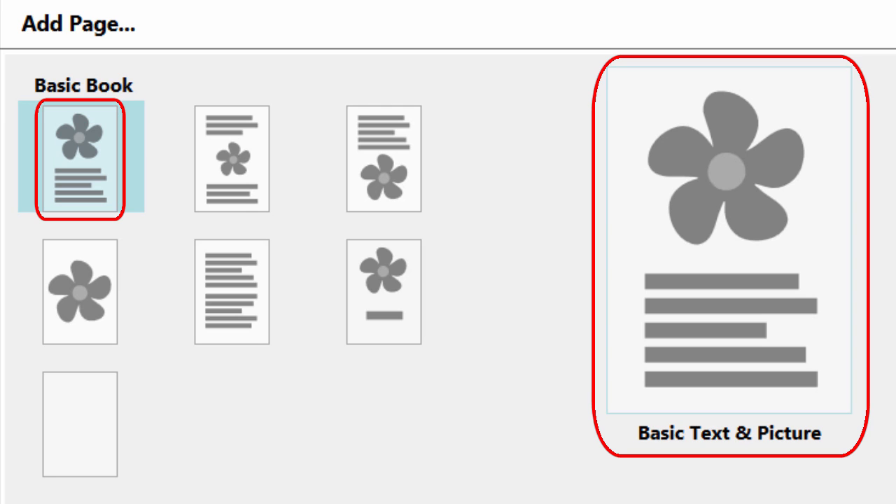
pyautogui.click(384, 160)
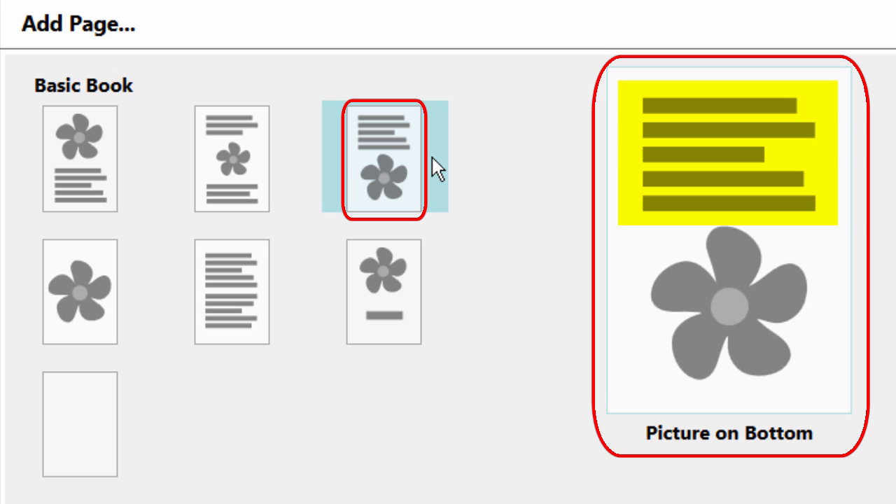
pyautogui.click(233, 293)
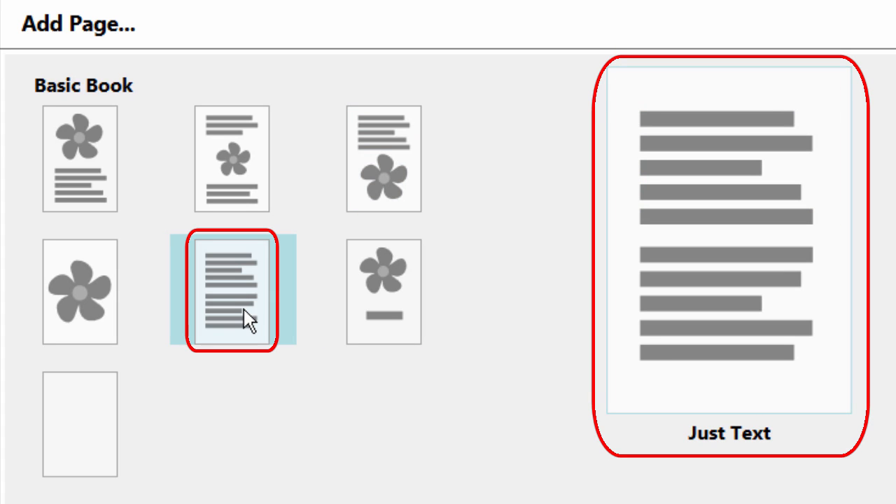
pyautogui.click(232, 158)
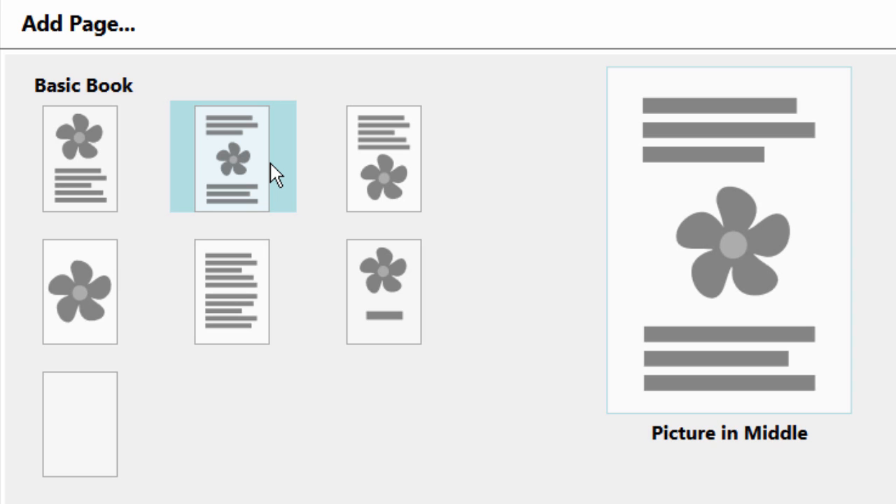
pyautogui.click(79, 292)
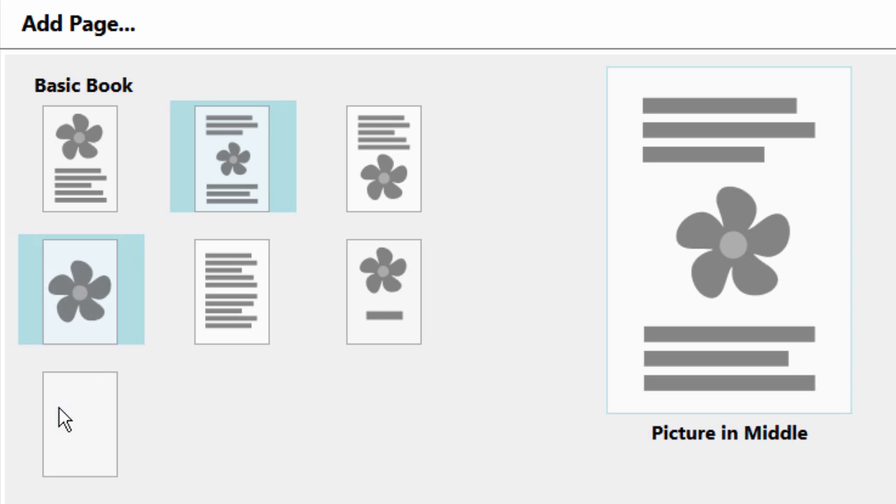
pyautogui.click(78, 423)
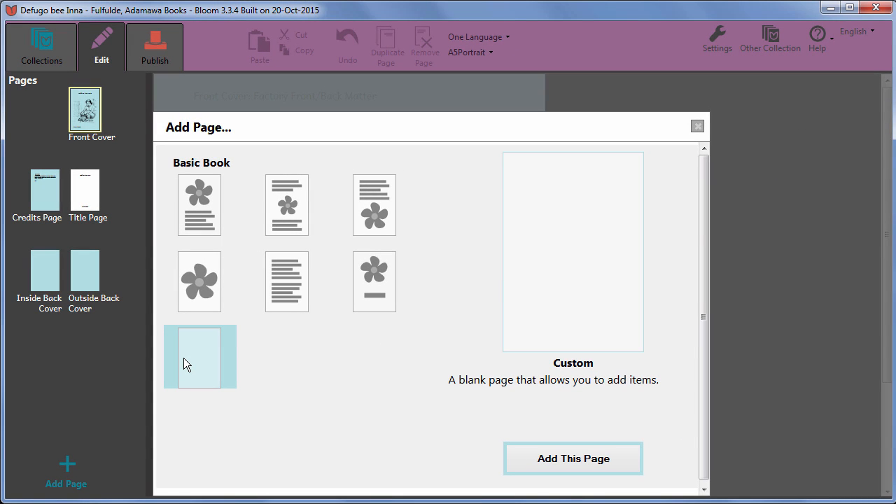
# Step: Add a new page with the Basic Text & Picture layout
pyautogui.click(199, 280)
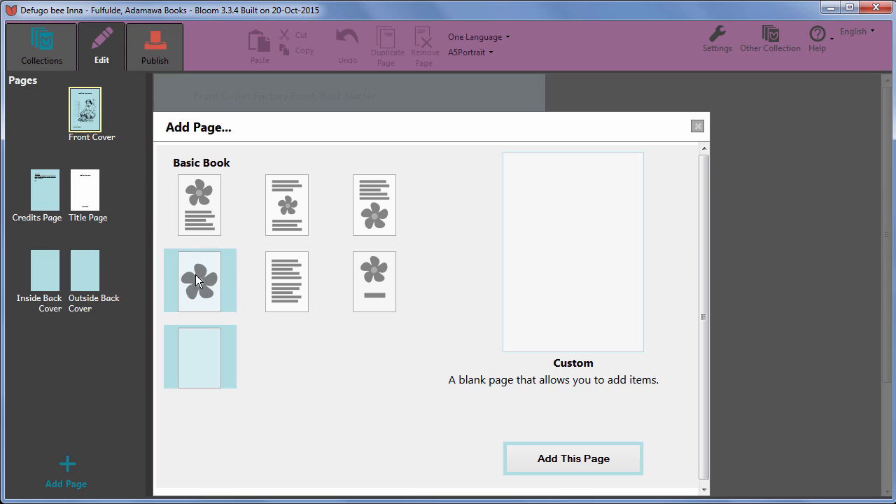
pyautogui.click(199, 205)
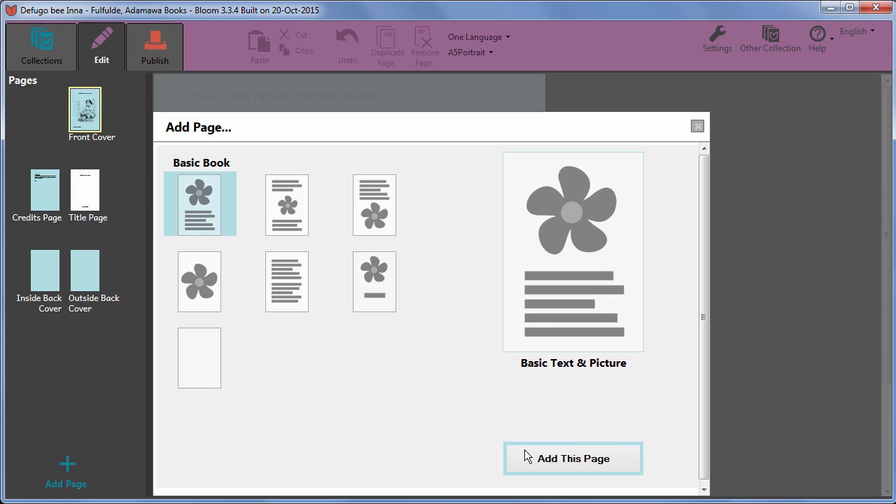
pyautogui.click(573, 459)
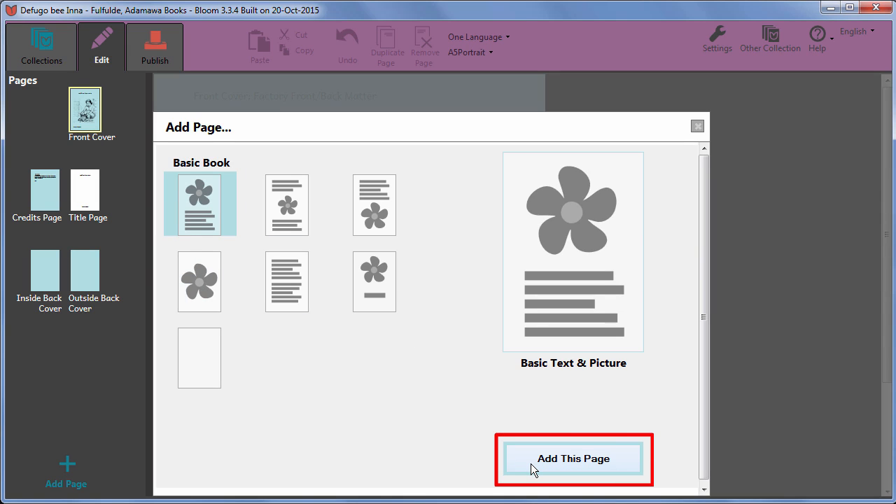
pyautogui.click(572, 458)
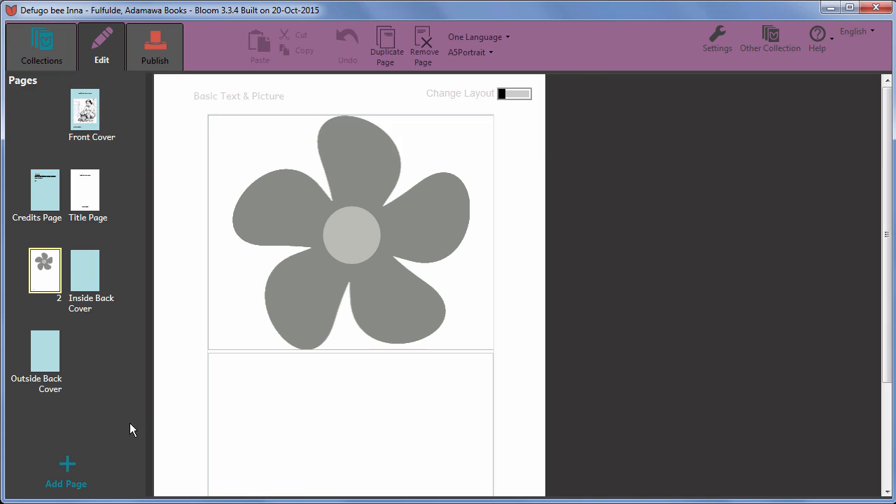
pyautogui.moveTo(68, 469)
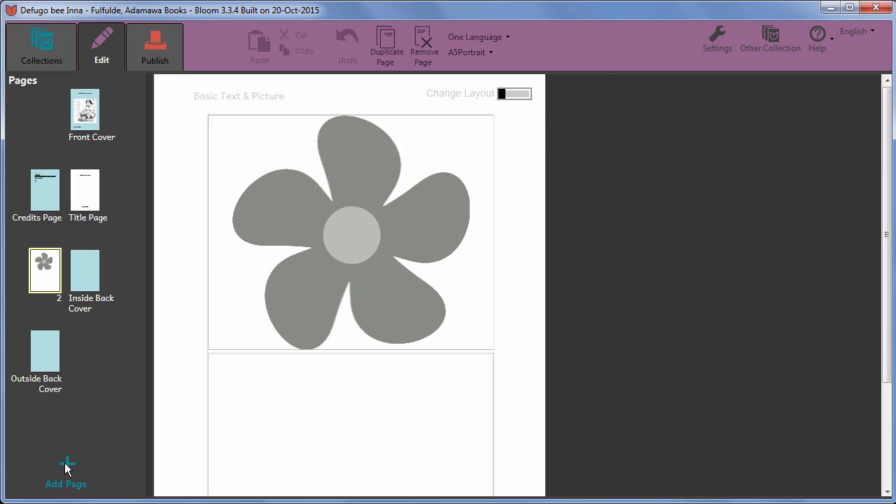
# Step: Add two more pages with the Picture in Middle and Picture on Bottom layouts
pyautogui.click(65, 470)
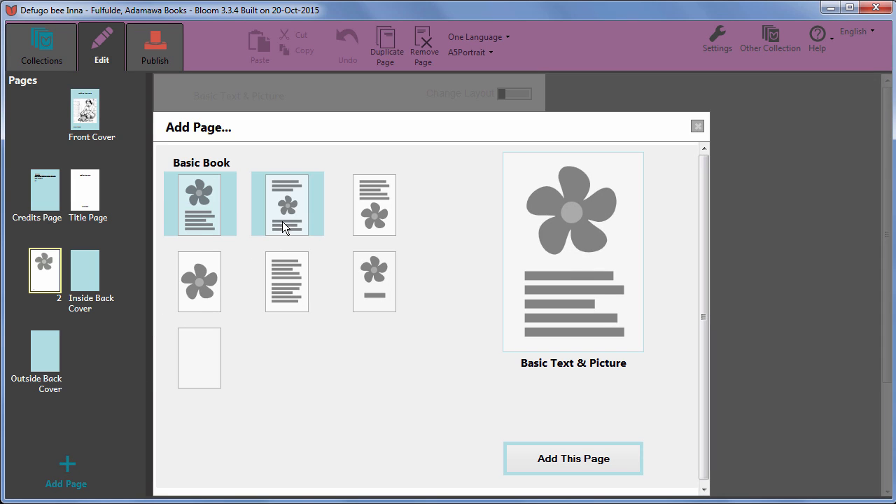
pyautogui.click(287, 203)
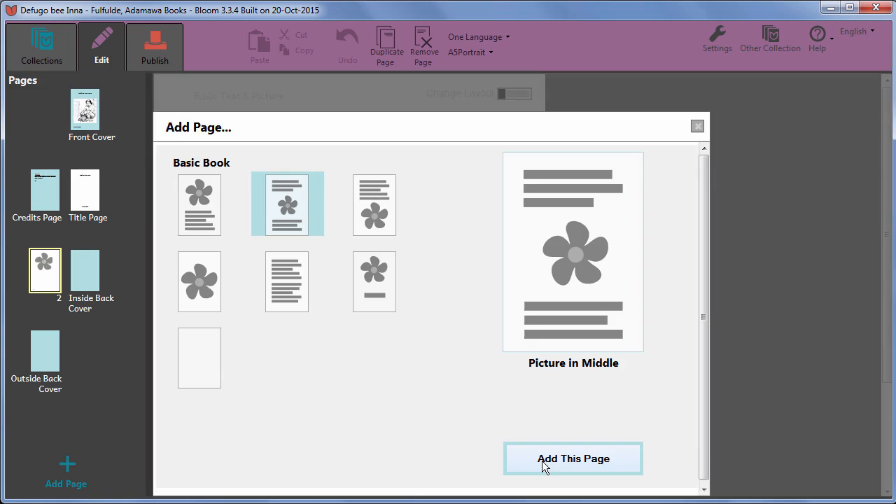
pyautogui.click(572, 459)
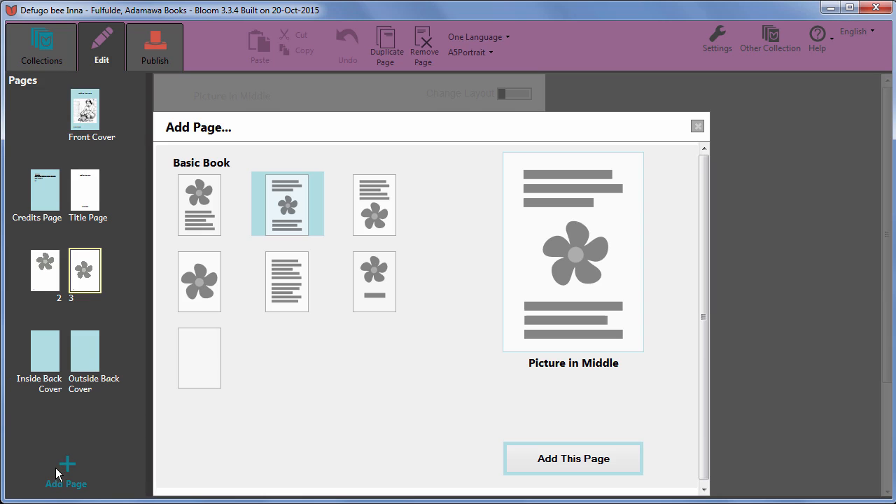
pyautogui.click(375, 205)
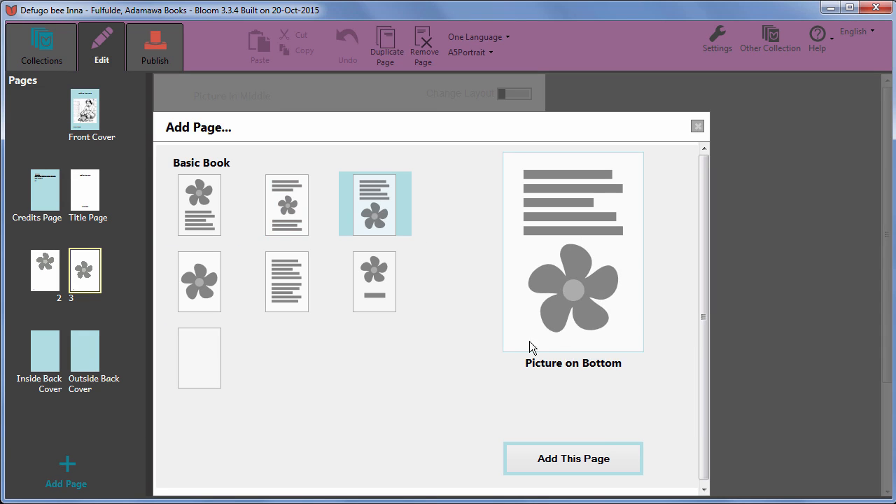
pyautogui.click(571, 459)
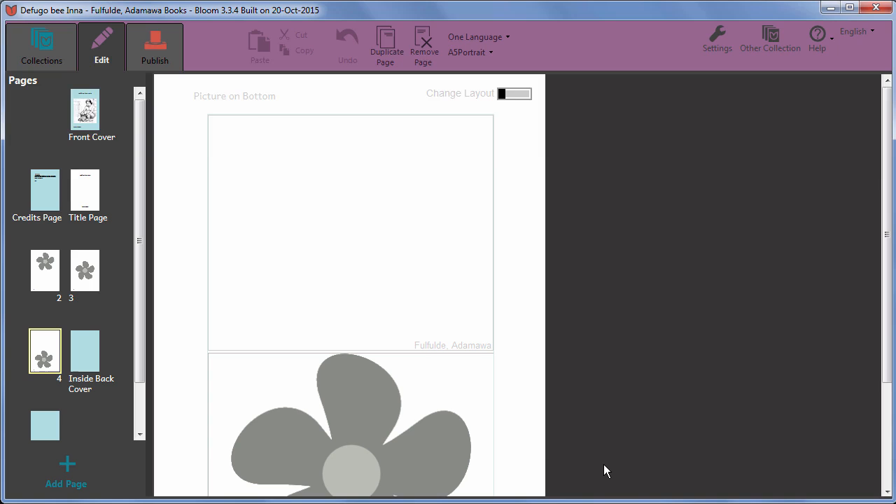
# Step: From the Inside Back Cover, add a fourth inner Basic Text & Picture page after page 4
pyautogui.click(45, 269)
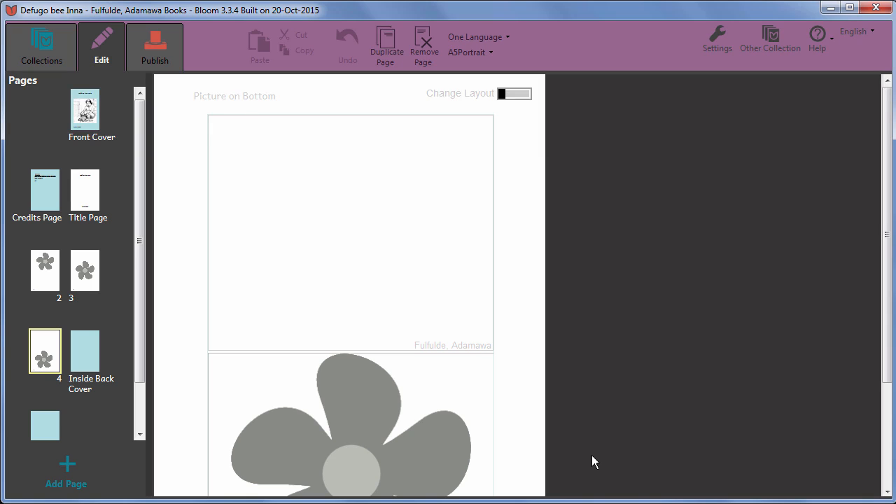
pyautogui.click(45, 350)
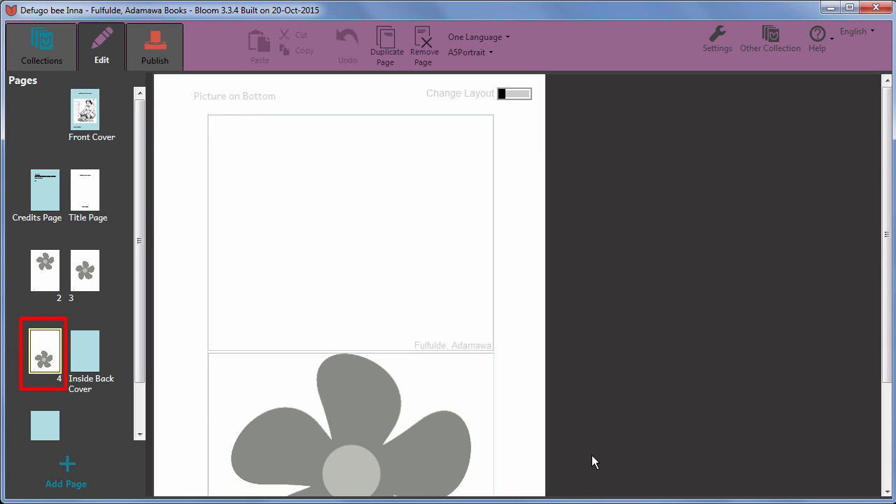
pyautogui.moveTo(112, 381)
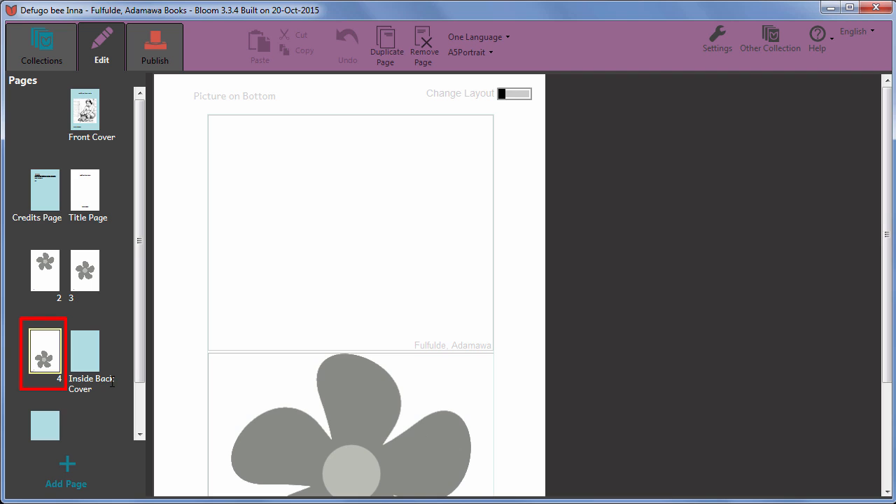
pyautogui.click(84, 350)
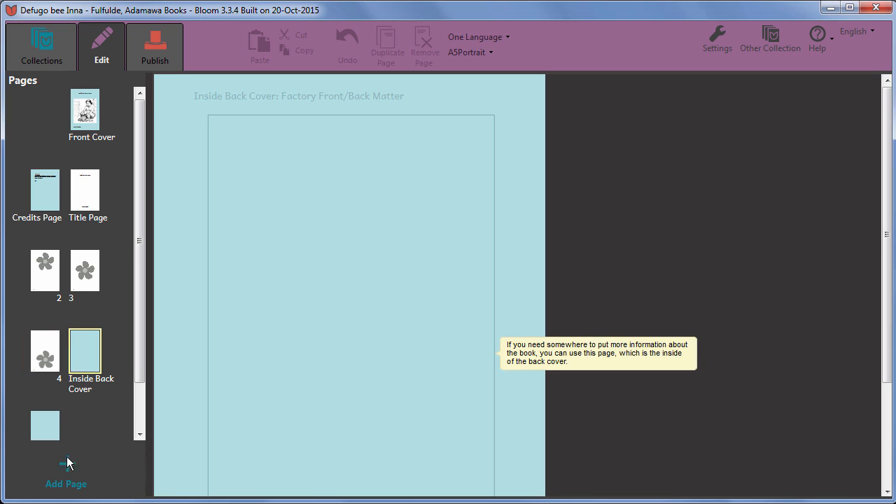
pyautogui.click(66, 465)
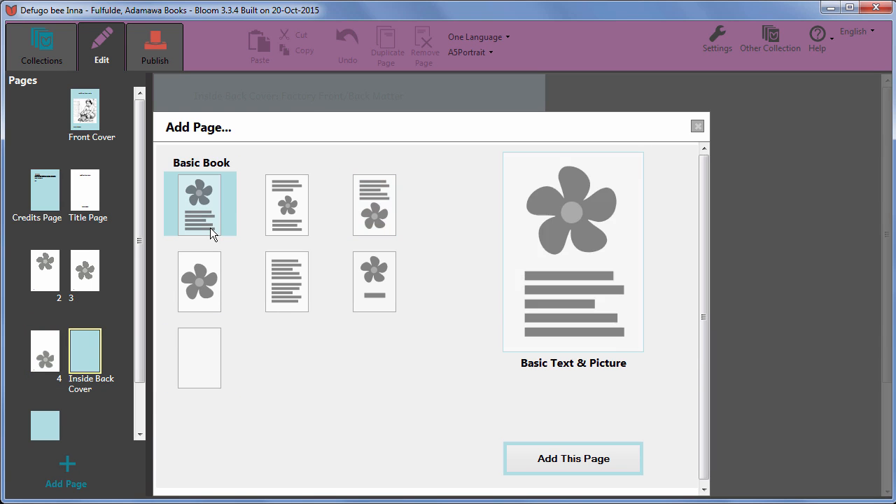
pyautogui.click(572, 459)
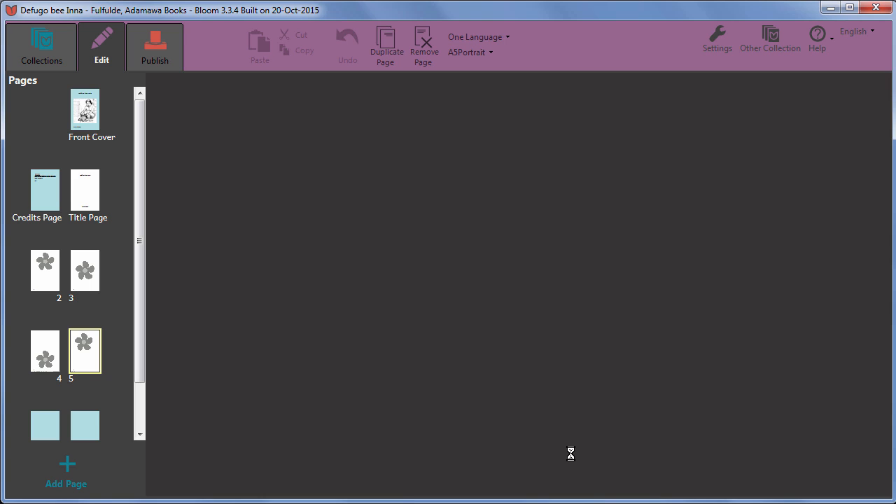
pyautogui.click(84, 350)
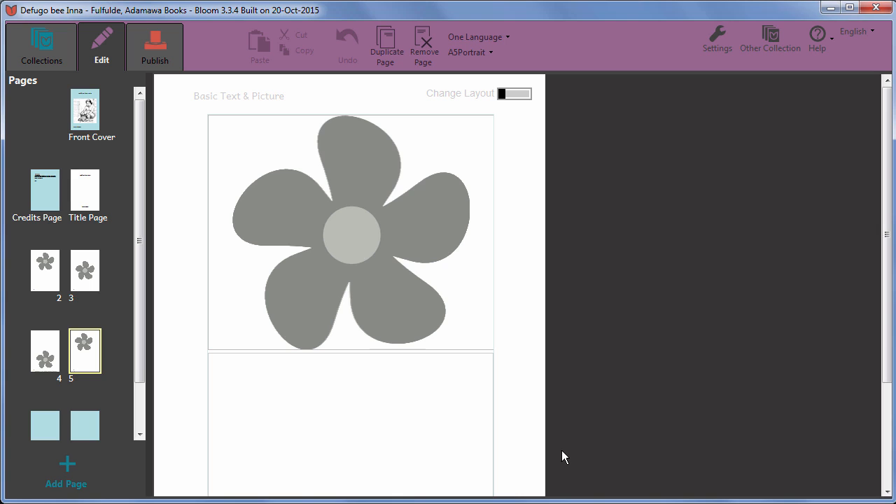
pyautogui.moveTo(77, 358)
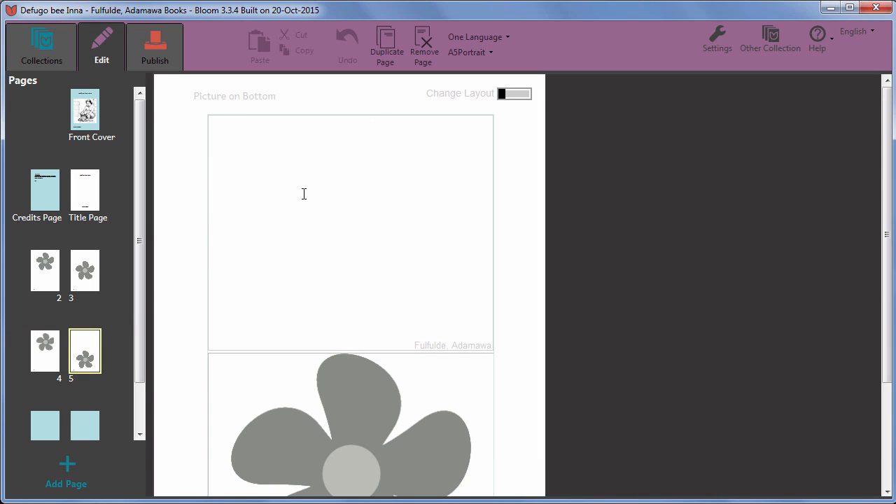
pyautogui.moveTo(423, 43)
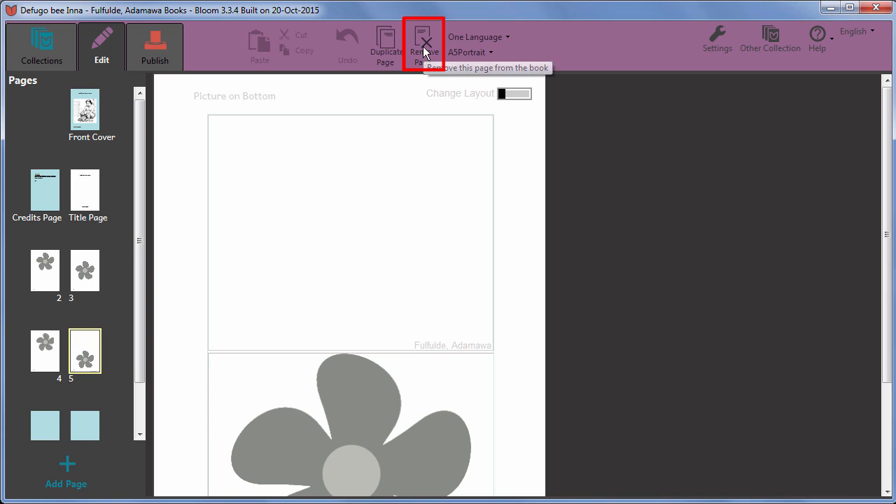
# Step: Remove page 5 permanently and return to page 2 with 'Mi yidi defugo takay bee Inna.'
pyautogui.click(422, 45)
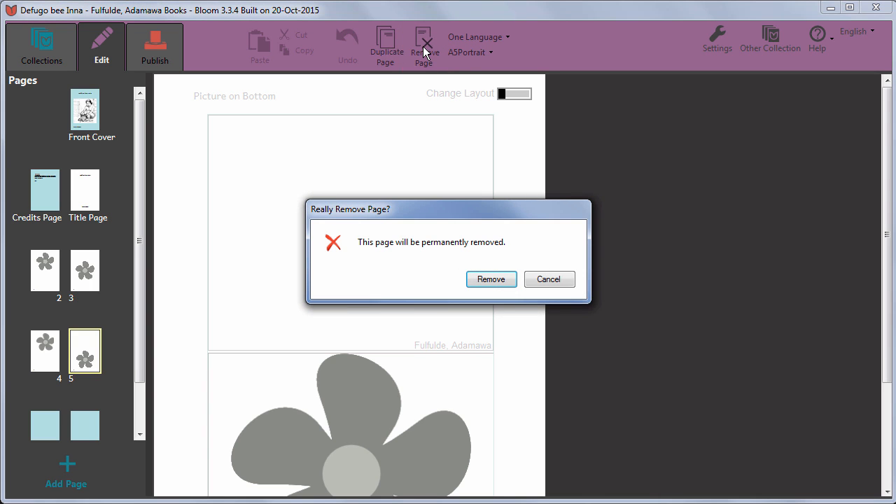
pyautogui.moveTo(490, 278)
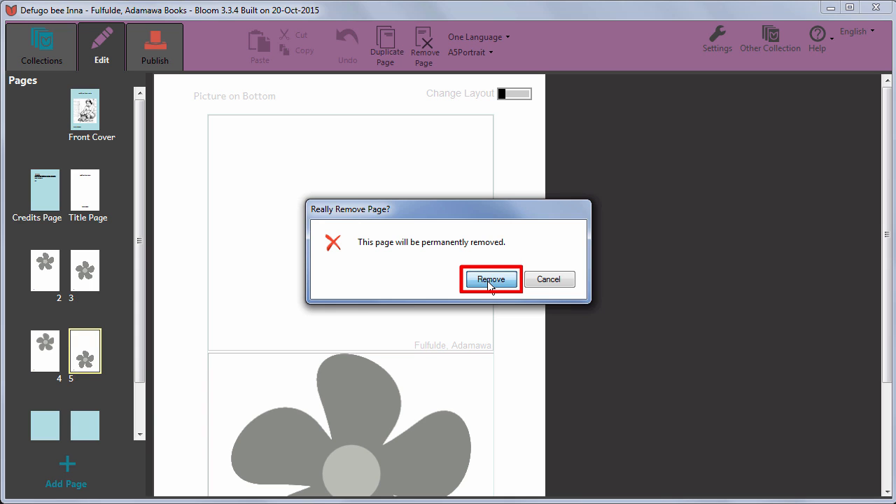
pyautogui.click(490, 280)
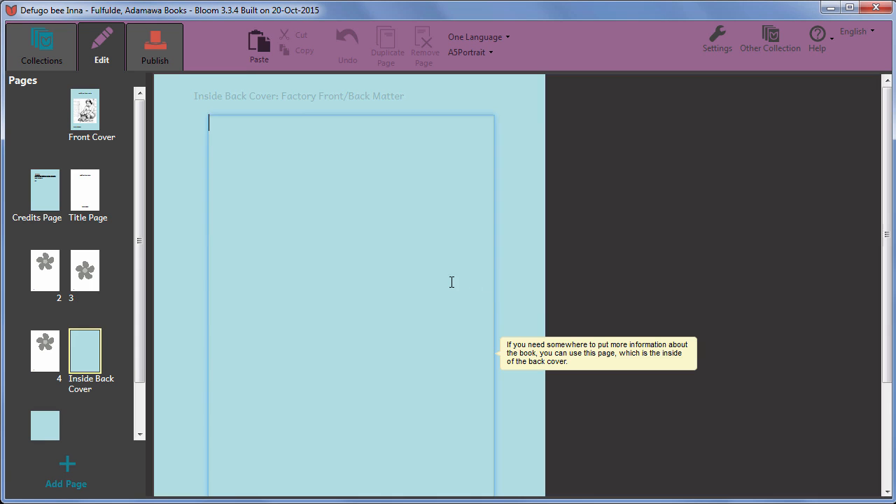
pyautogui.click(45, 269)
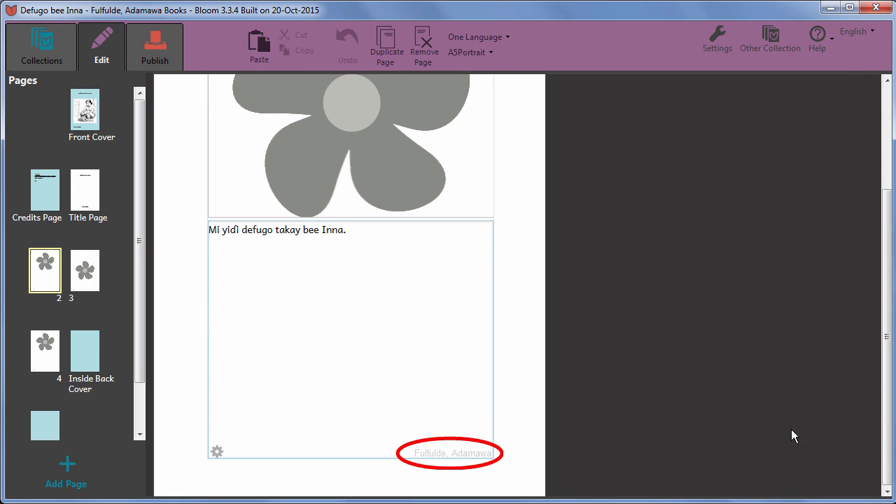
# Step: Check page 2's Fulfulde sentence, then move to page 3
pyautogui.click(345, 229)
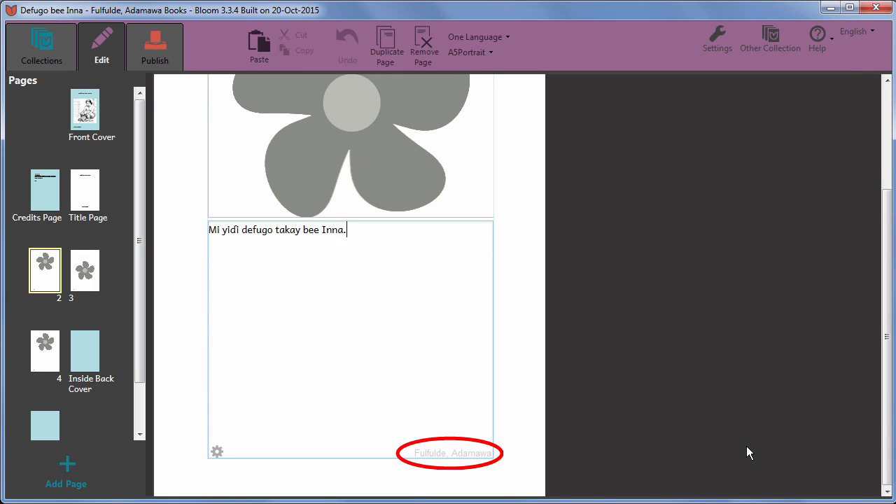
pyautogui.click(84, 269)
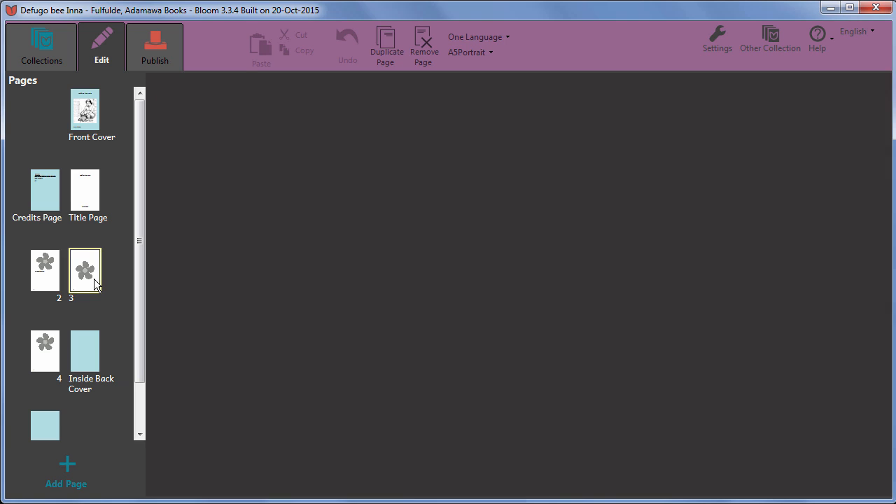
# Step: Write 'Aran nii, Inna sa'i kusel haa faannde.' above the picture and 'Sey mi setti dankaliije.' below it
pyautogui.click(84, 268)
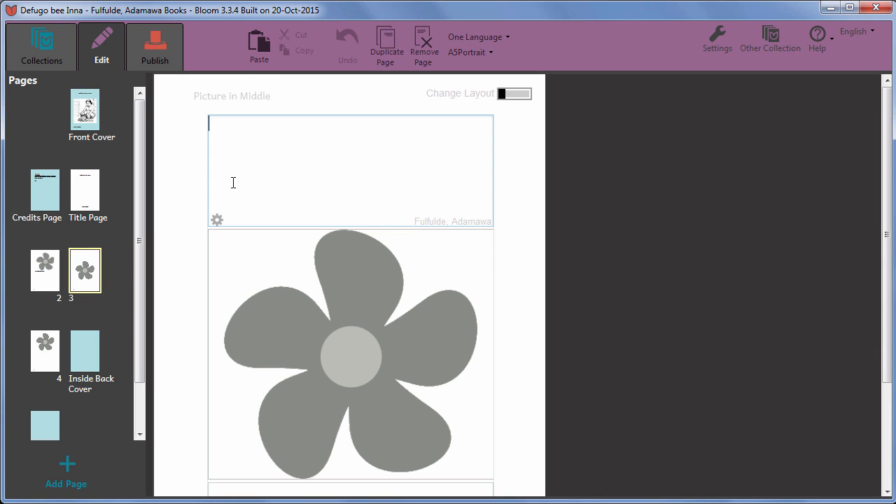
pyautogui.write("Aran nii, Inna sa'i kusel haa faannde.")
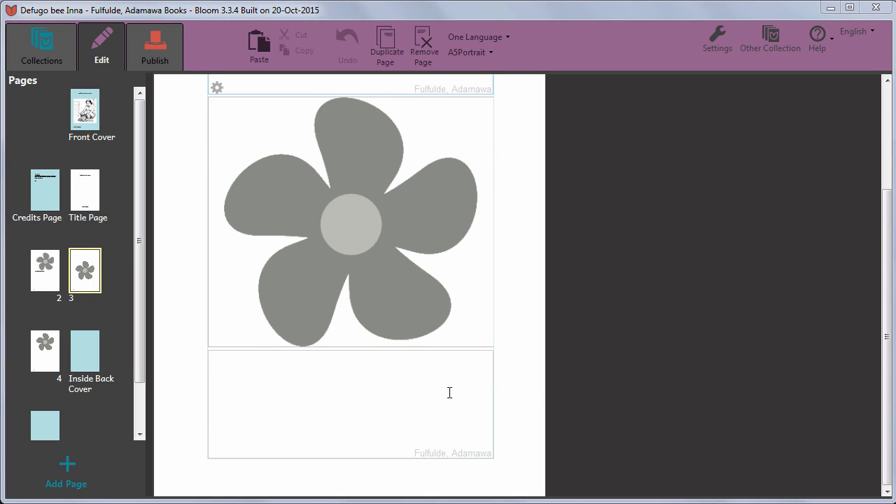
pyautogui.click(350, 404)
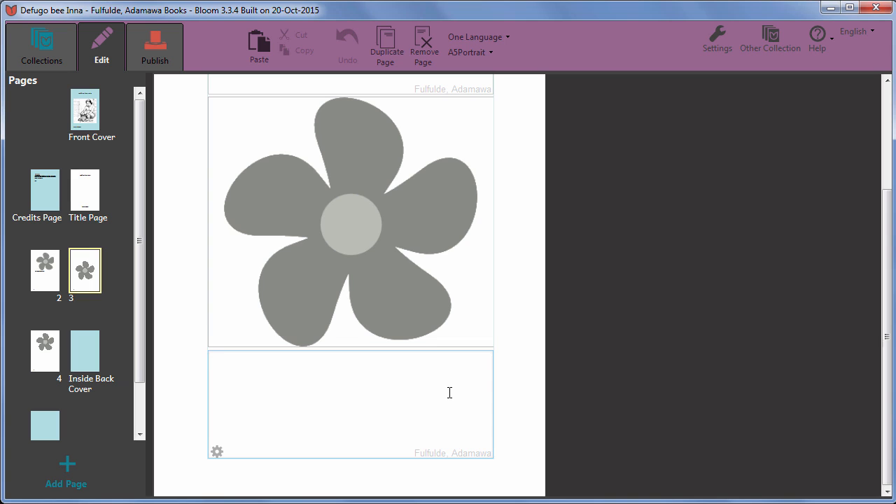
pyautogui.write('Sey mi setti dankaliije.')
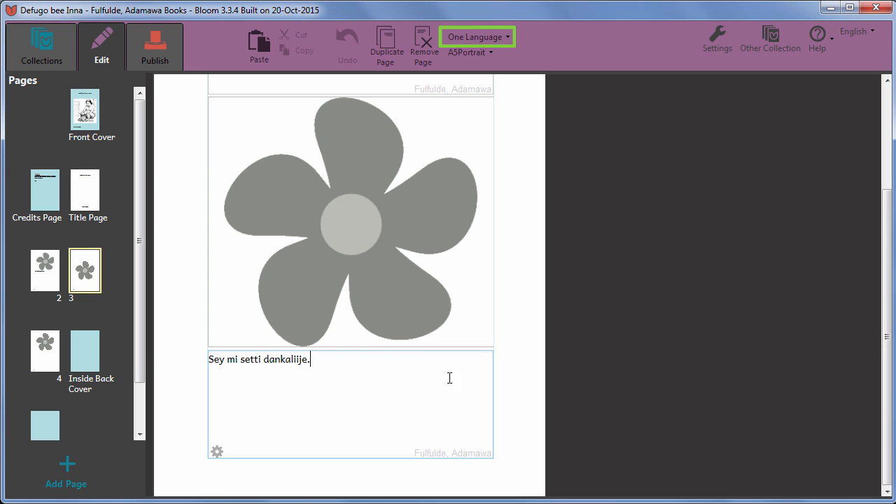
# Step: Add English as a second language and write 'First, Mother fries some meat in a pot.' under the first sentence
pyautogui.click(476, 36)
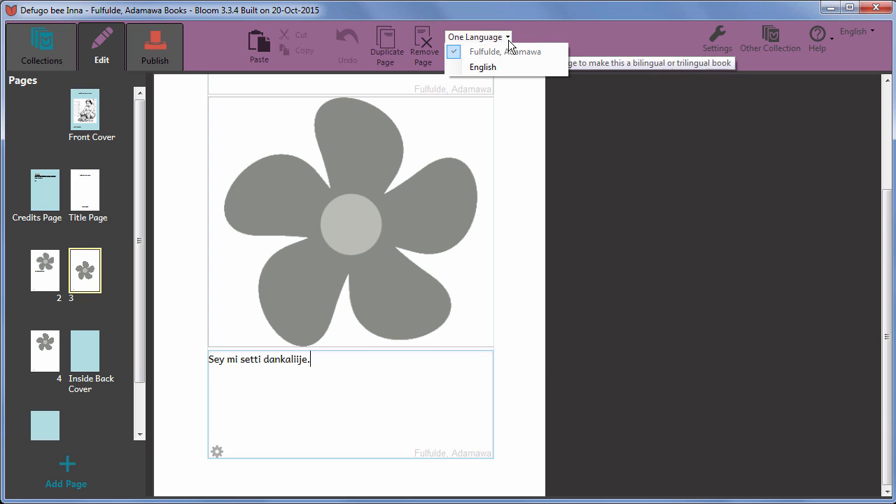
pyautogui.moveTo(483, 67)
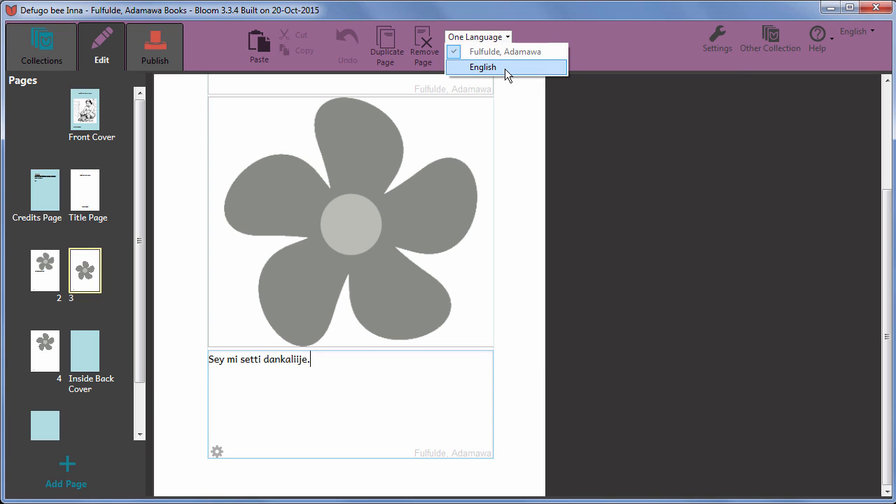
pyautogui.click(482, 67)
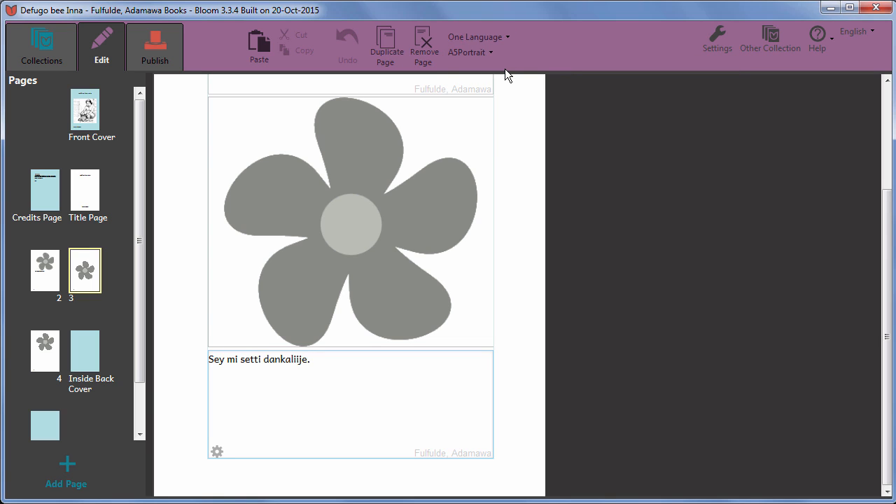
pyautogui.click(476, 36)
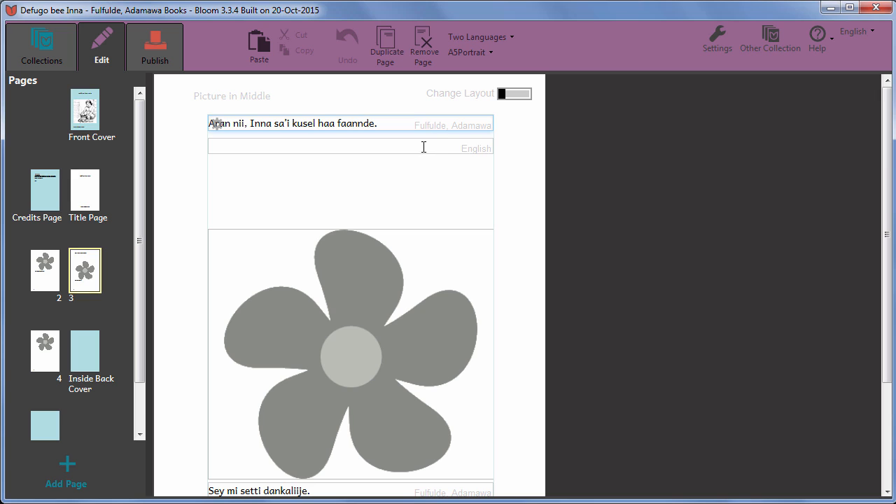
pyautogui.write('First, Mother fries some meat in a pot.')
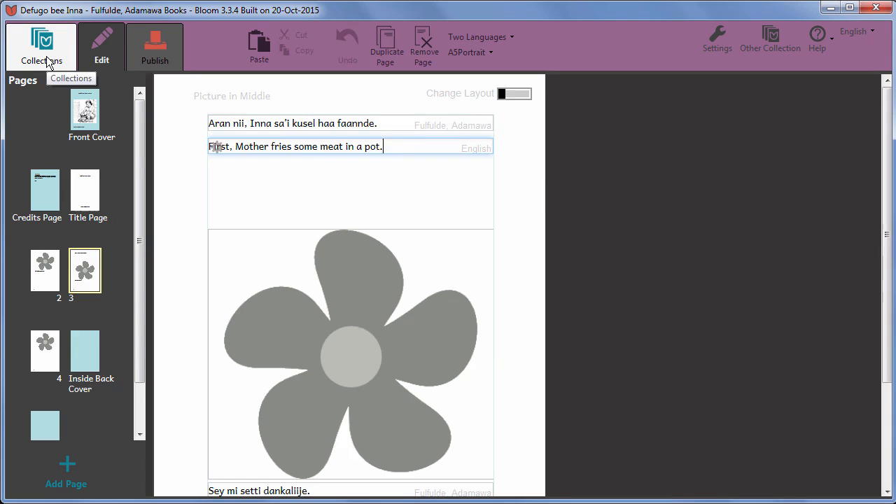
# Step: Return to the collections, select Defugo bee Inna and reopen it for editing
pyautogui.click(40, 46)
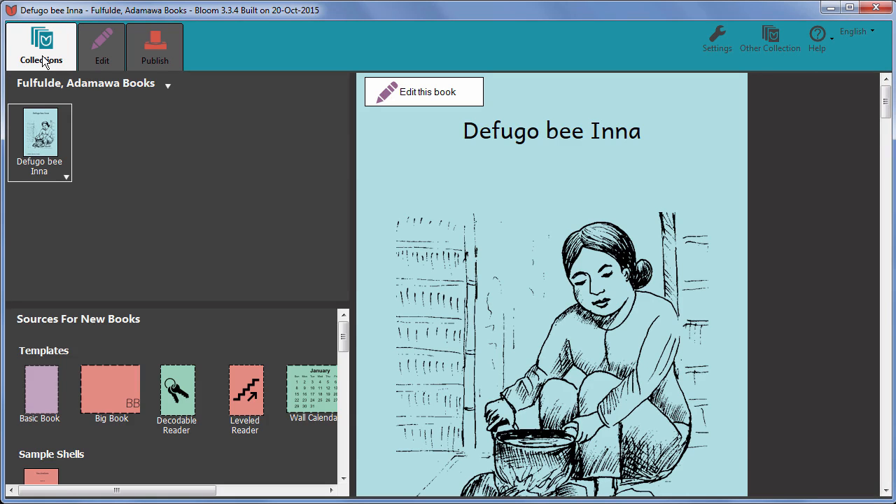
pyautogui.click(40, 133)
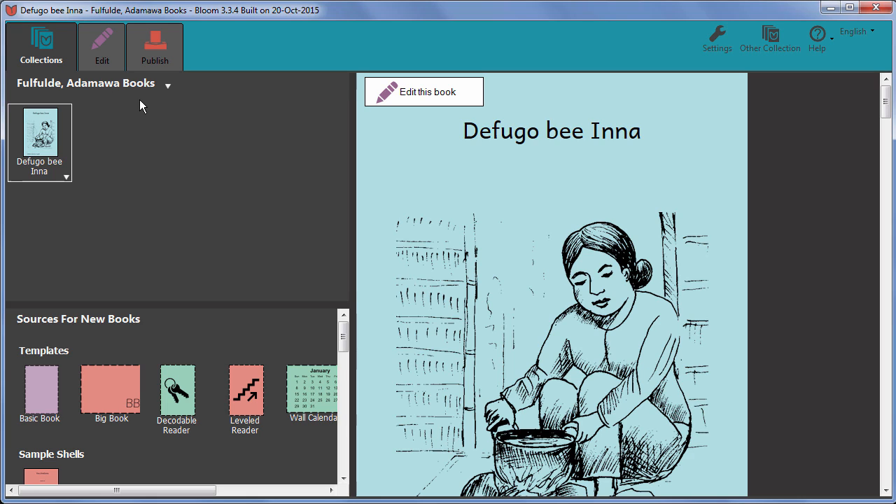
pyautogui.click(40, 140)
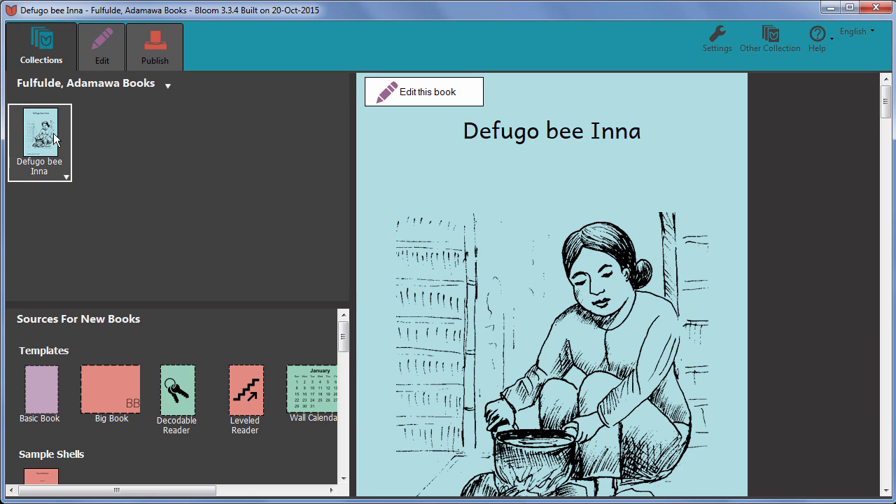
pyautogui.click(423, 93)
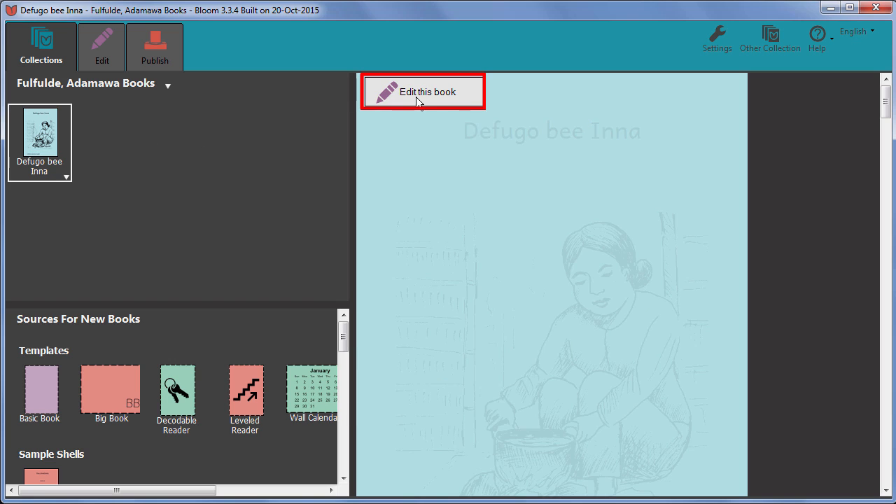
pyautogui.click(423, 91)
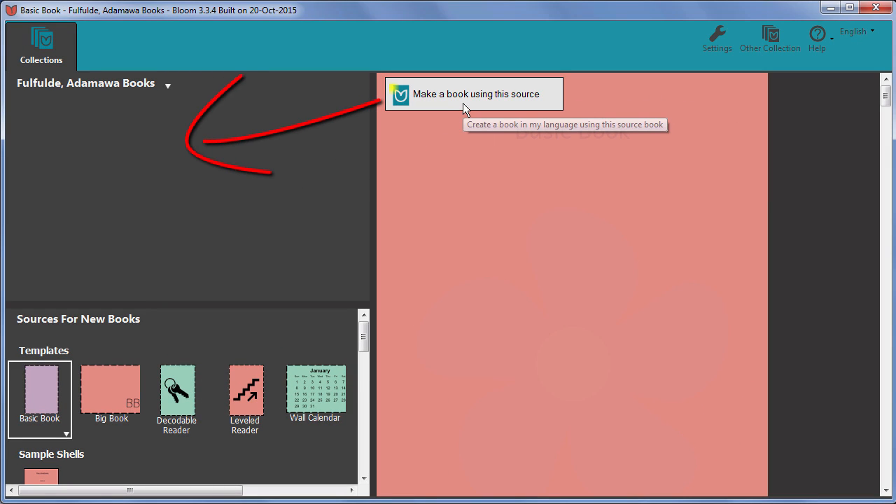
pyautogui.moveTo(467, 111)
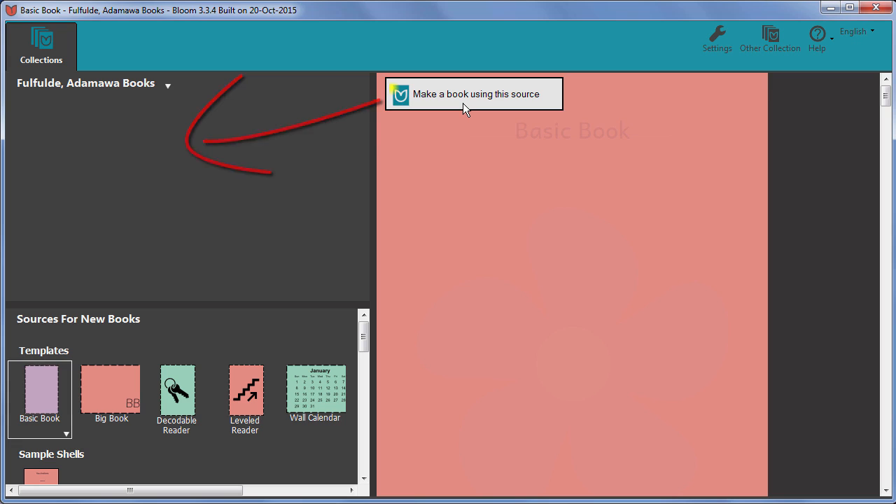
# Step: Recreate a Basic Book with the cooking cover picture and add a page layout
pyautogui.click(473, 94)
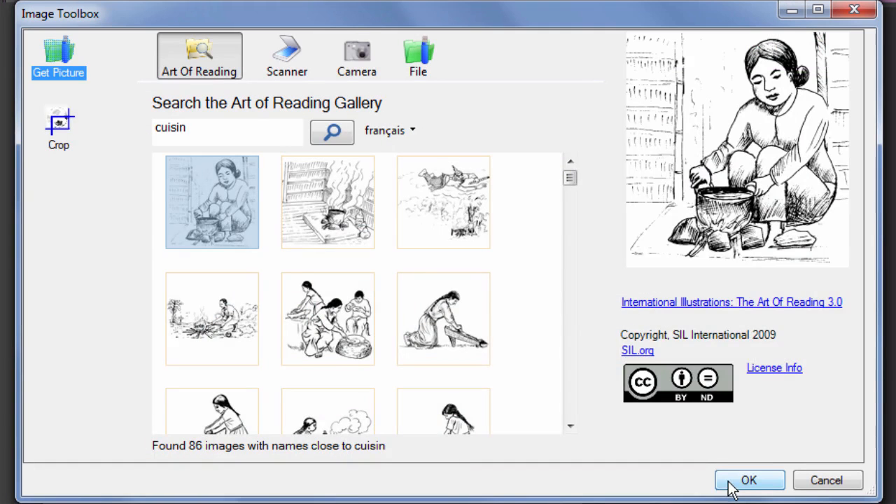
pyautogui.click(748, 480)
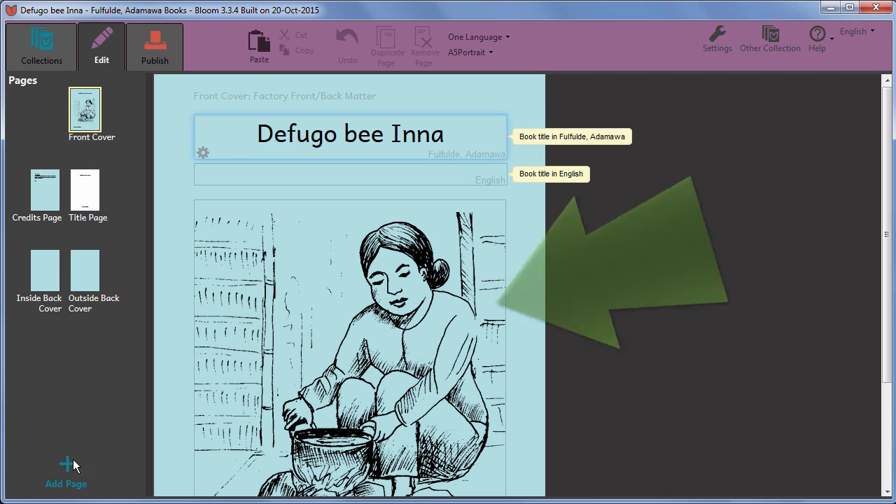
pyautogui.click(66, 485)
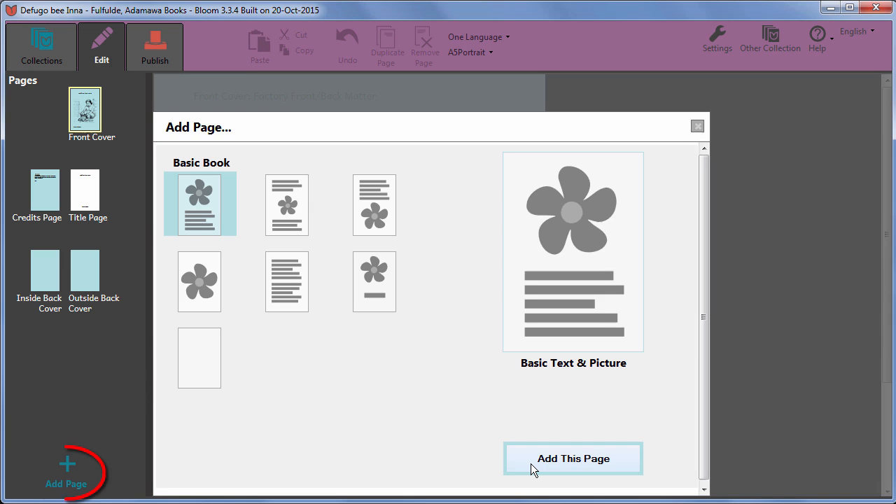
pyautogui.click(571, 459)
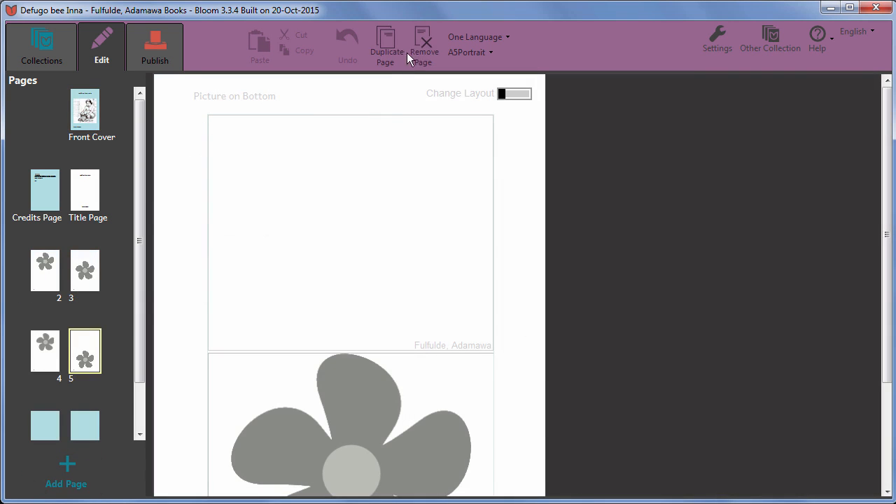
# Step: Delete the current page, then add English as the book's second language
pyautogui.click(423, 44)
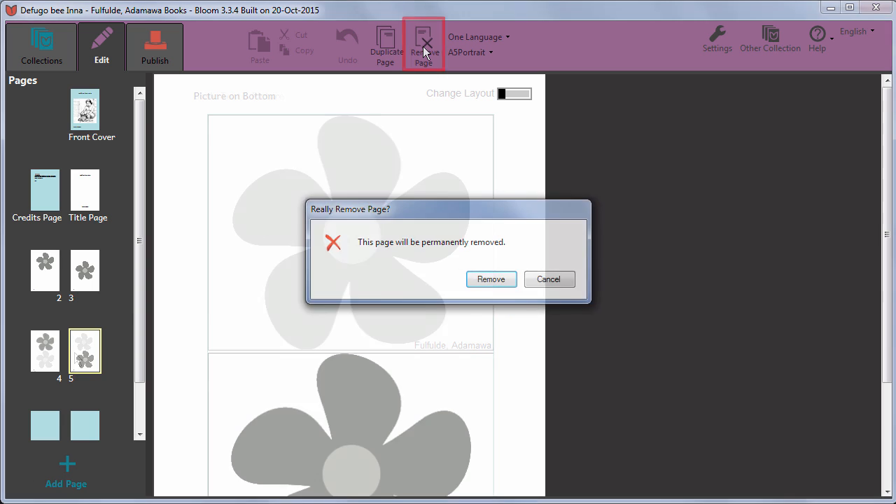
pyautogui.click(490, 278)
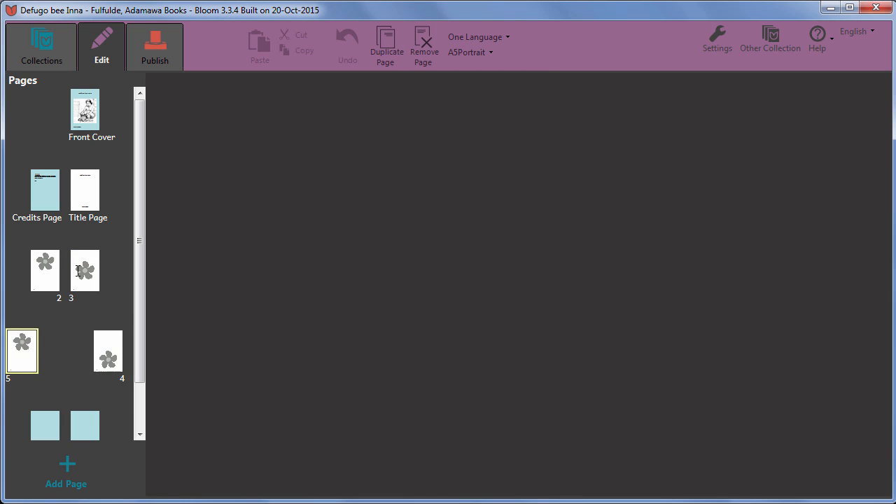
pyautogui.click(45, 272)
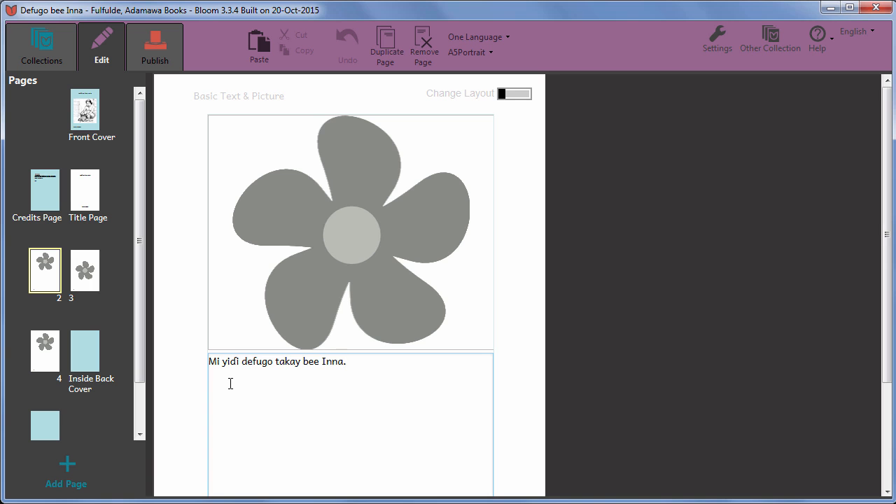
pyautogui.click(478, 36)
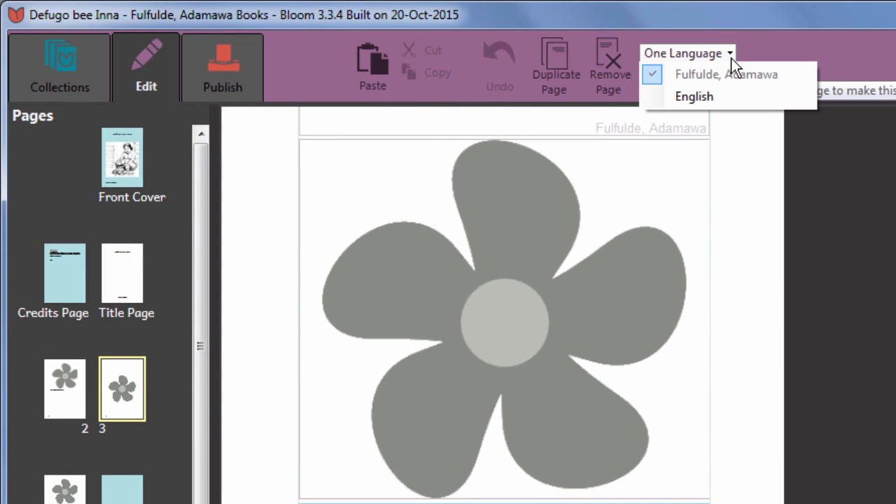
pyautogui.moveTo(728, 97)
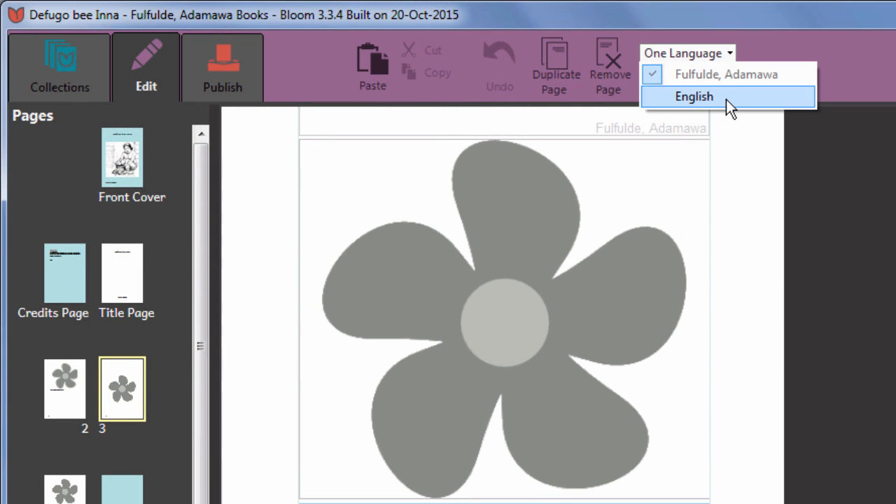
pyautogui.click(693, 96)
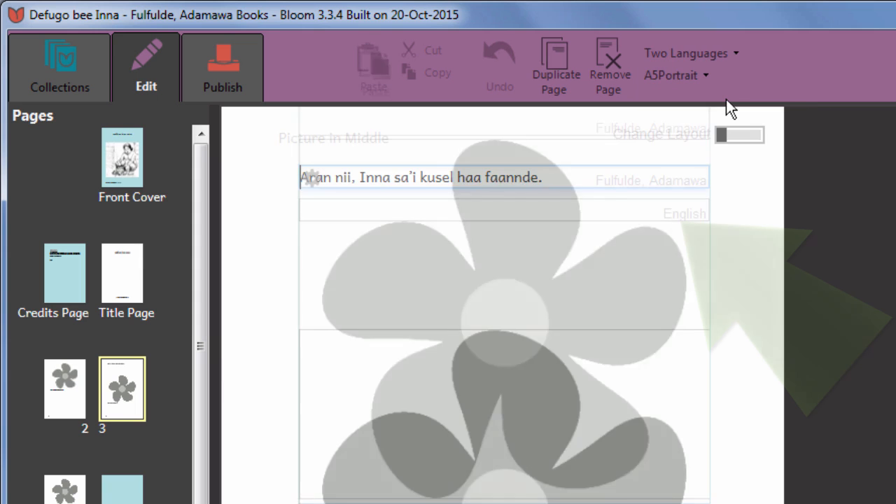